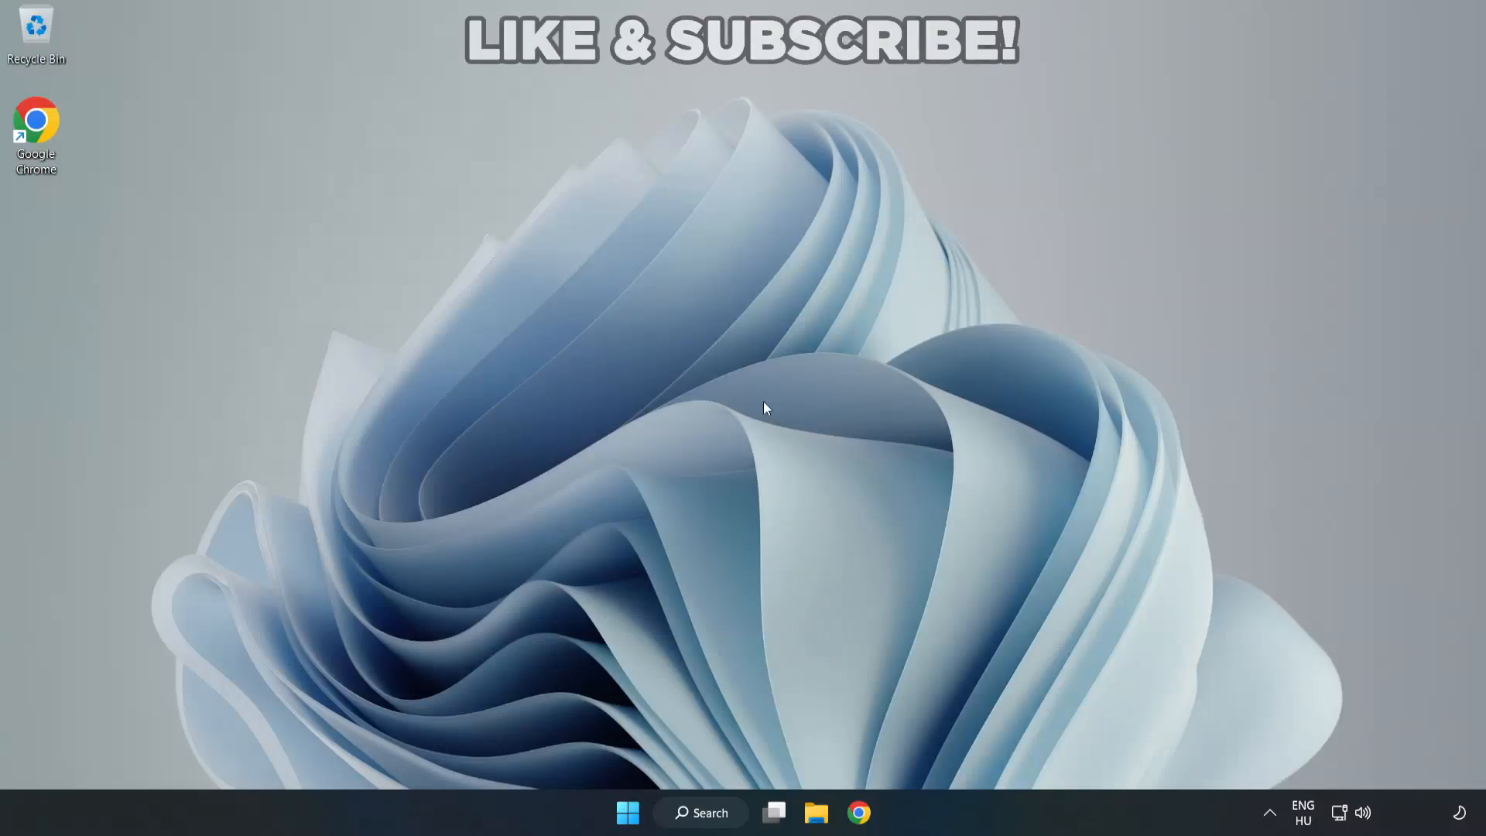
mouse_move(817, 415)
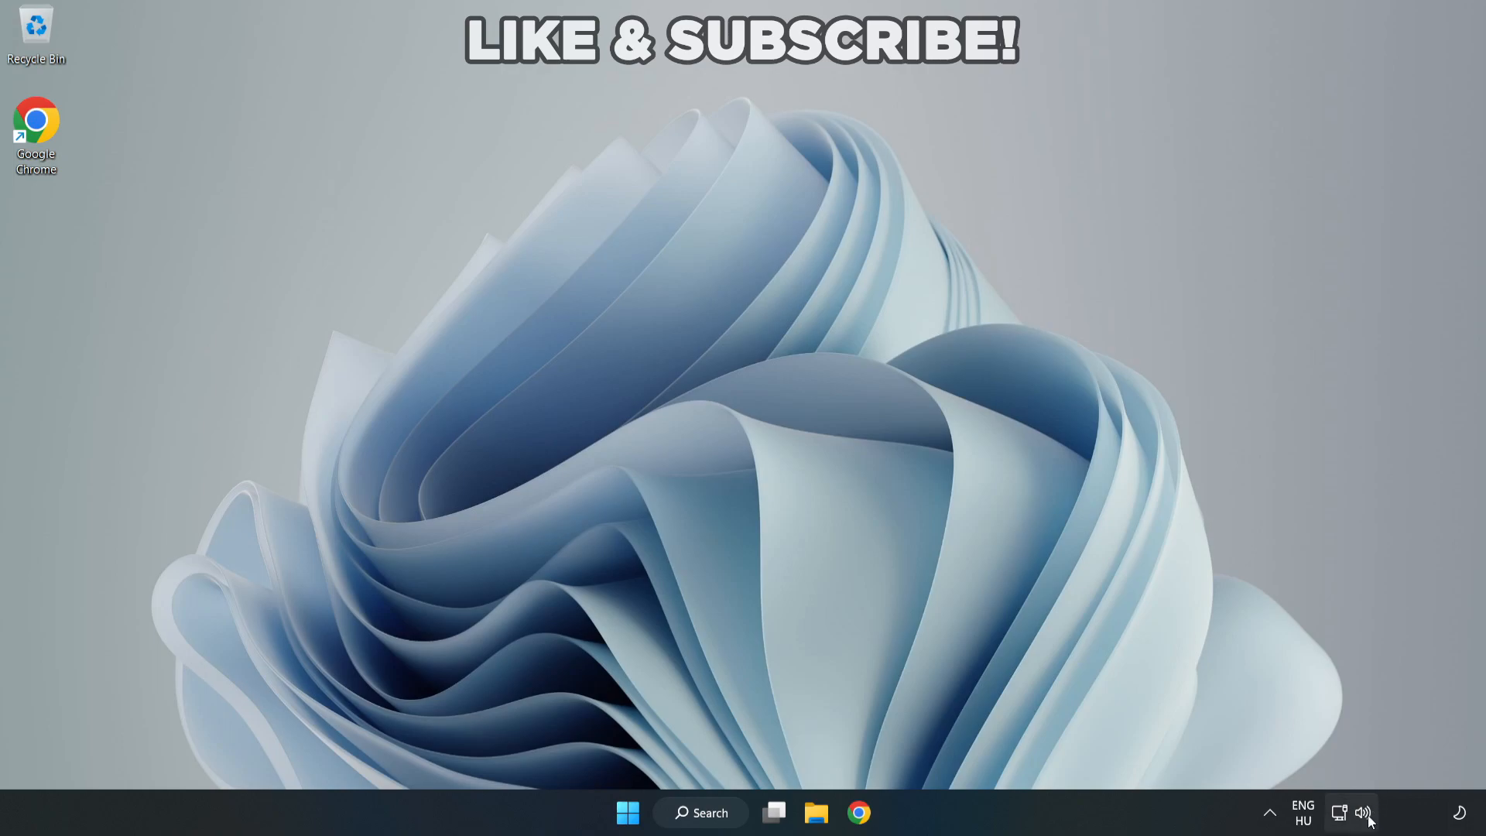
Switch the output device to Speakers (High Definition Audio Device) from taskbar quick settings and dismiss the flyout.
click(1365, 813)
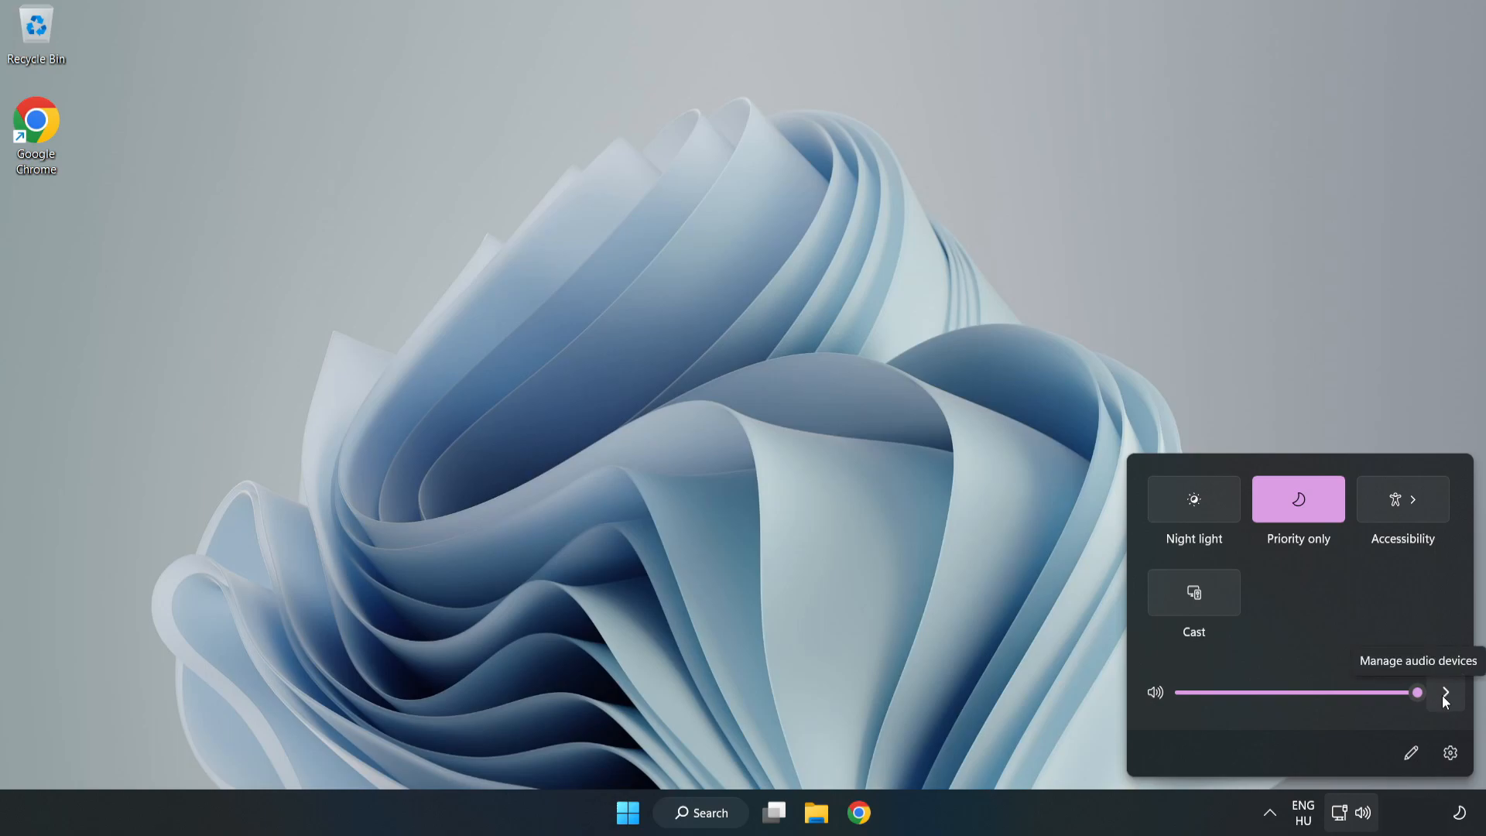
click(1445, 694)
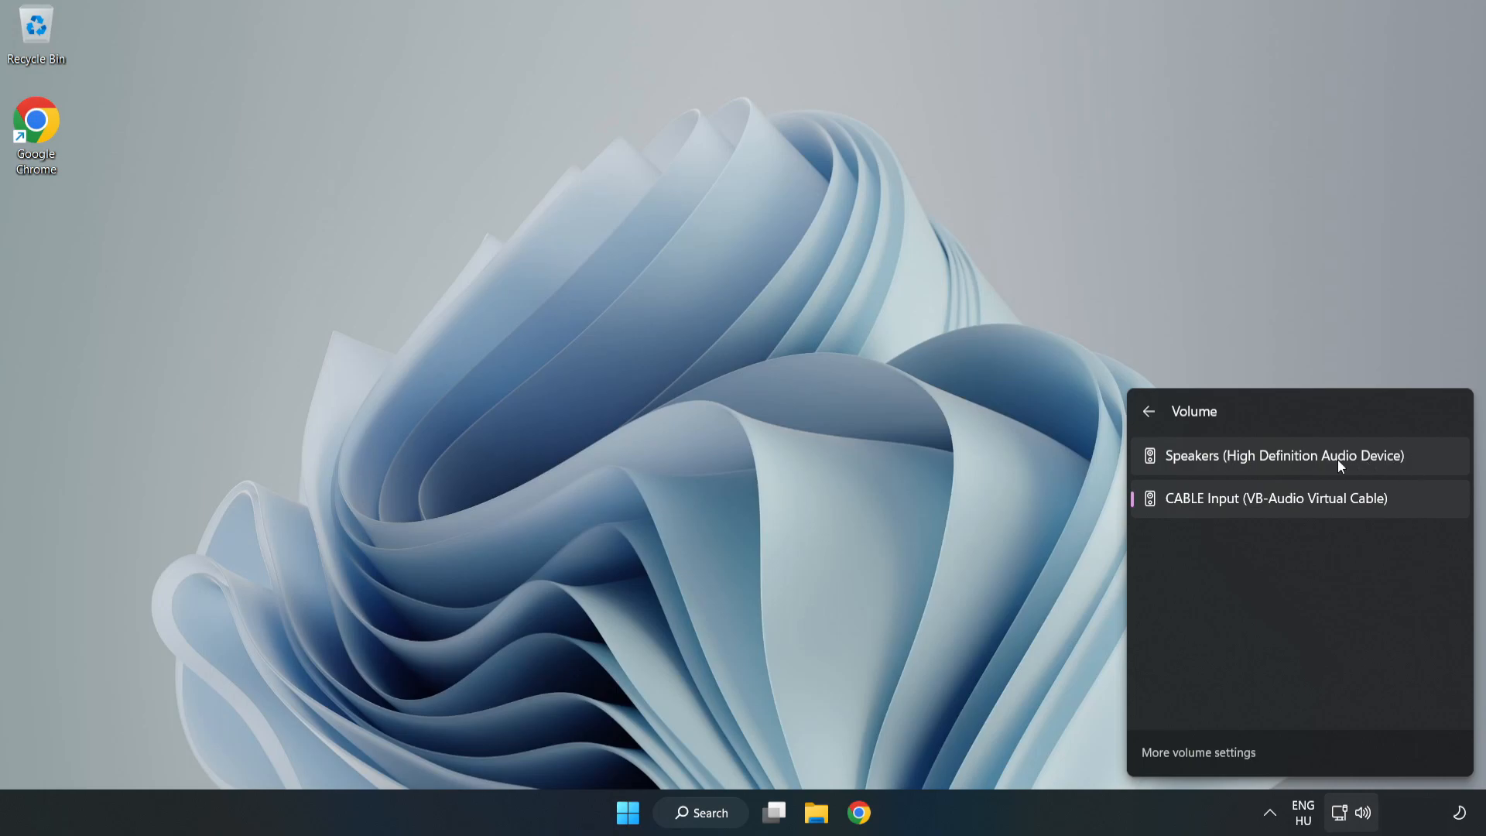
click(1285, 455)
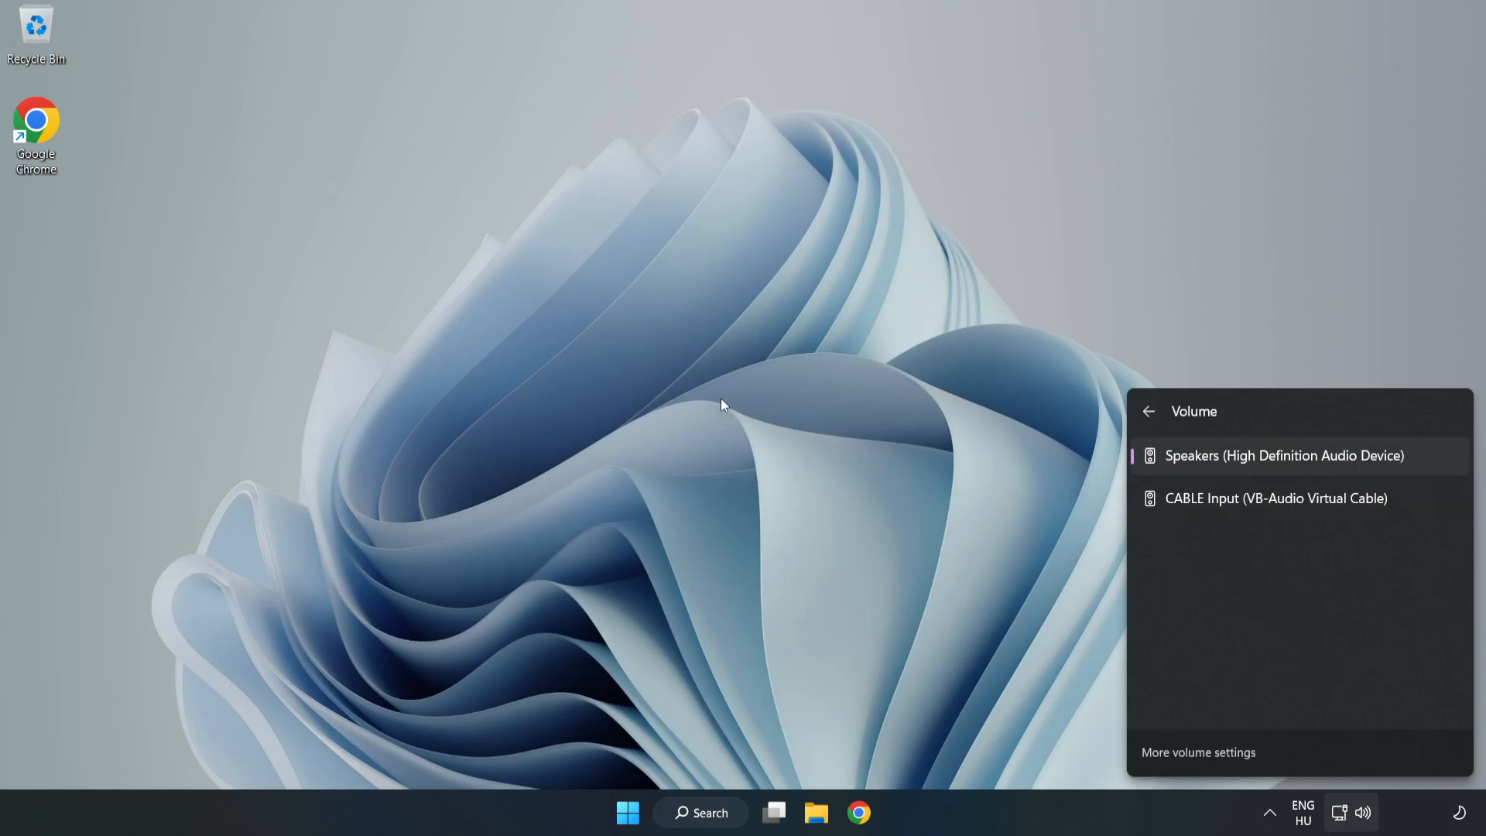
click(720, 406)
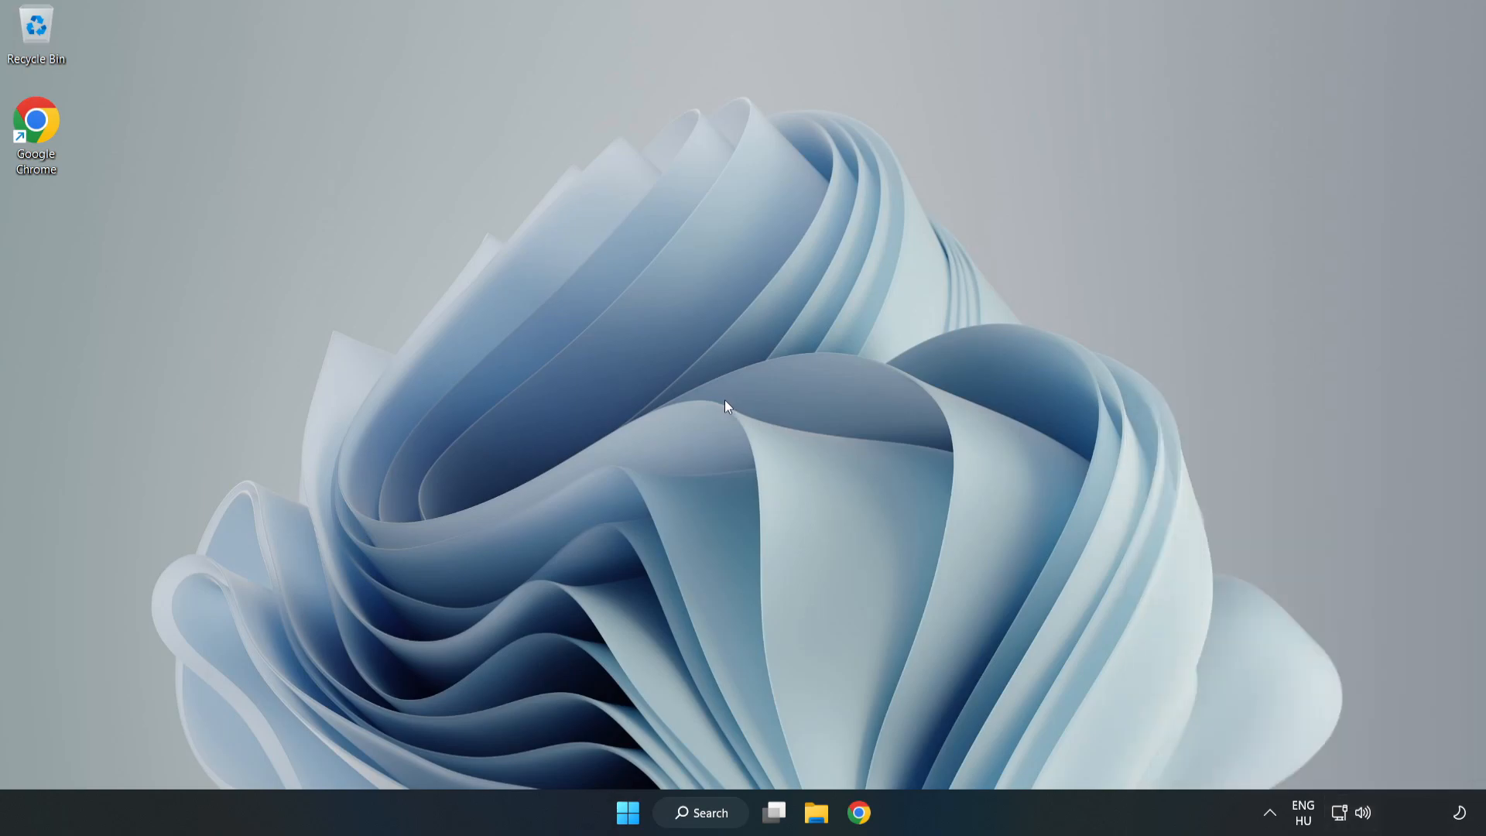
mouse_move(1363, 818)
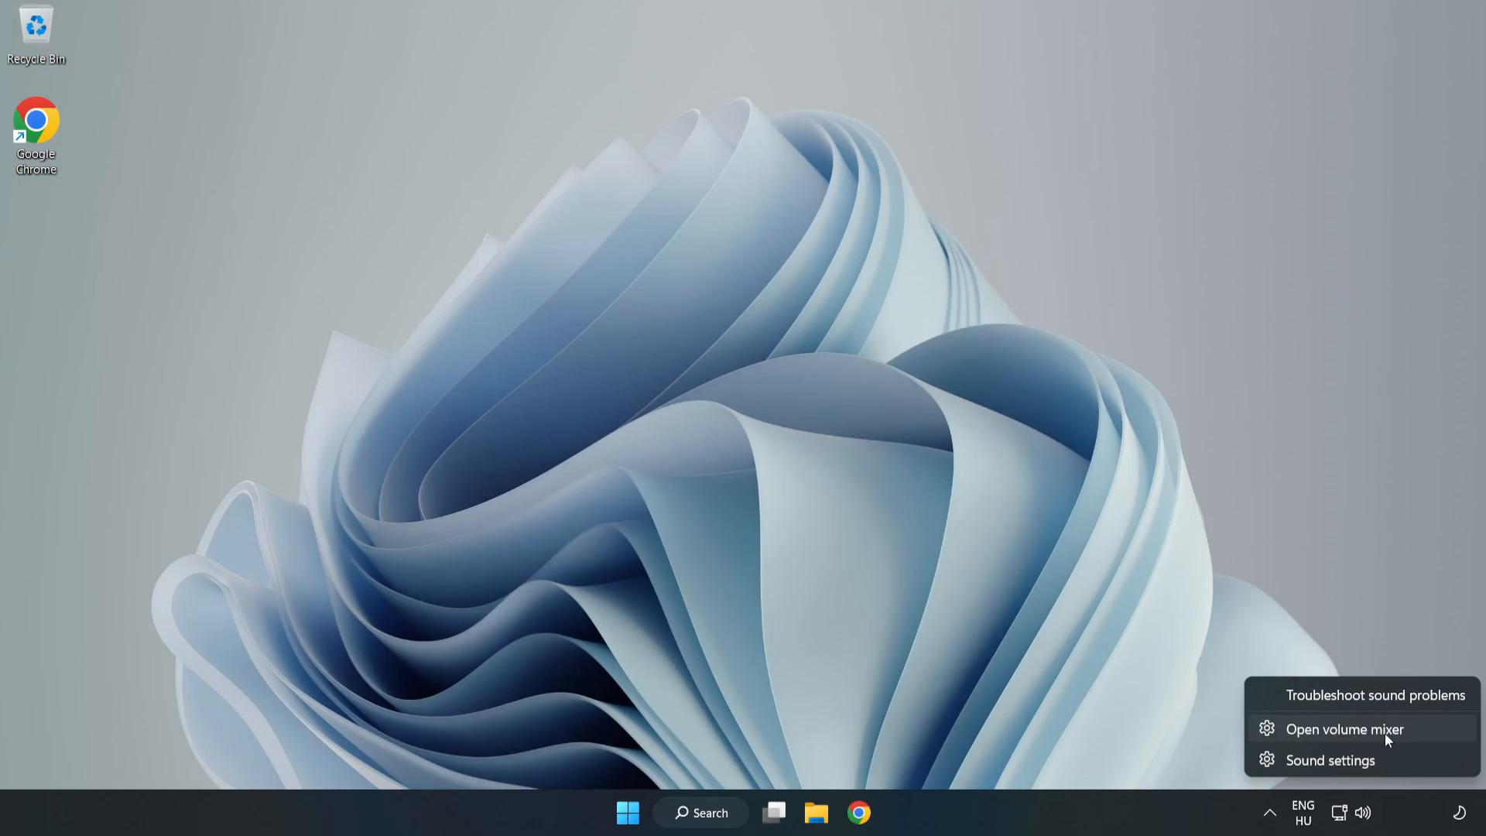
Reset sound devices and app volumes to recommended defaults in the Volume mixer, then close Settings.
click(1344, 729)
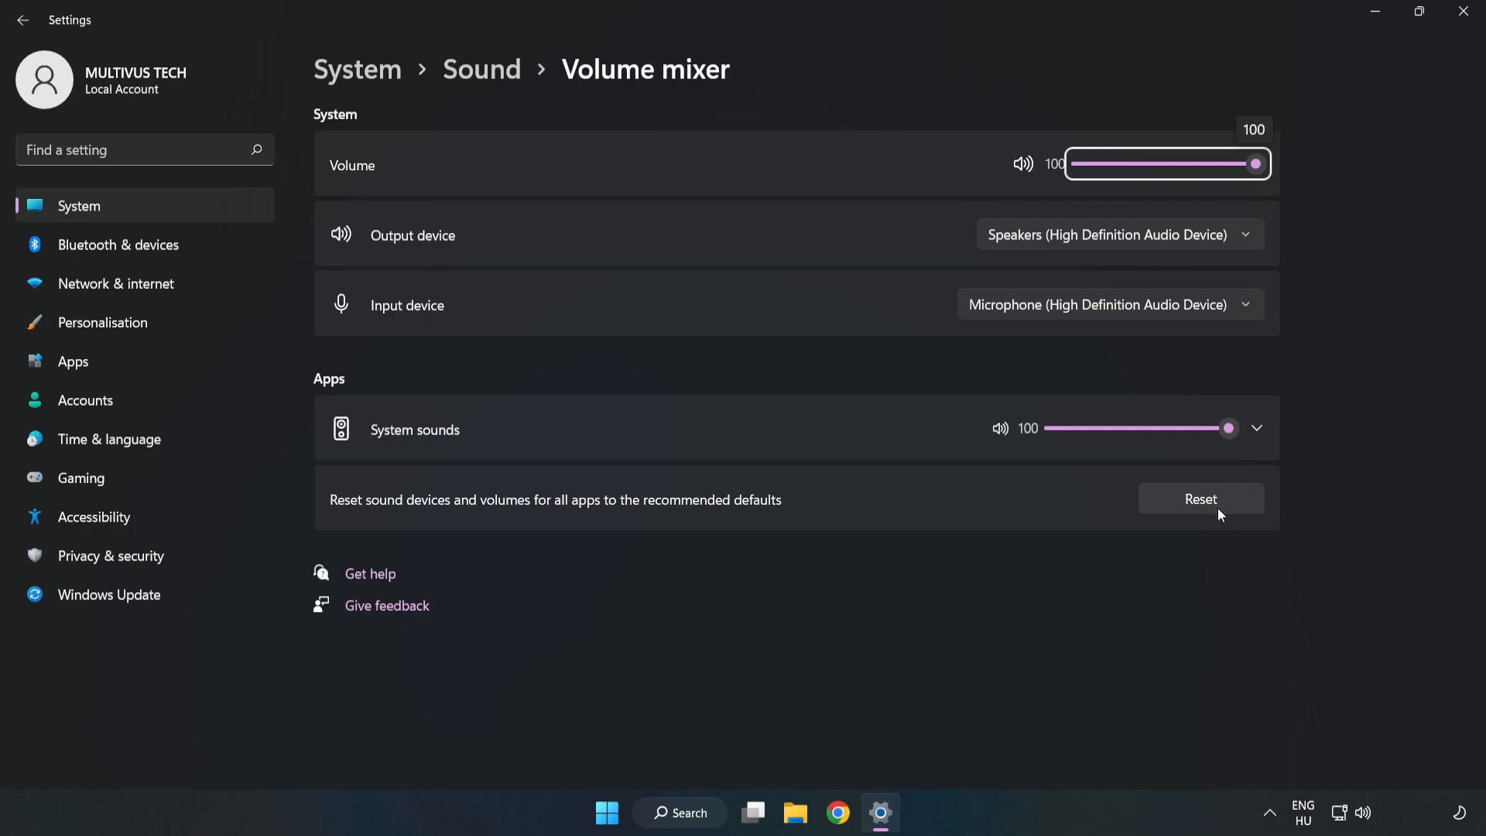
click(1200, 498)
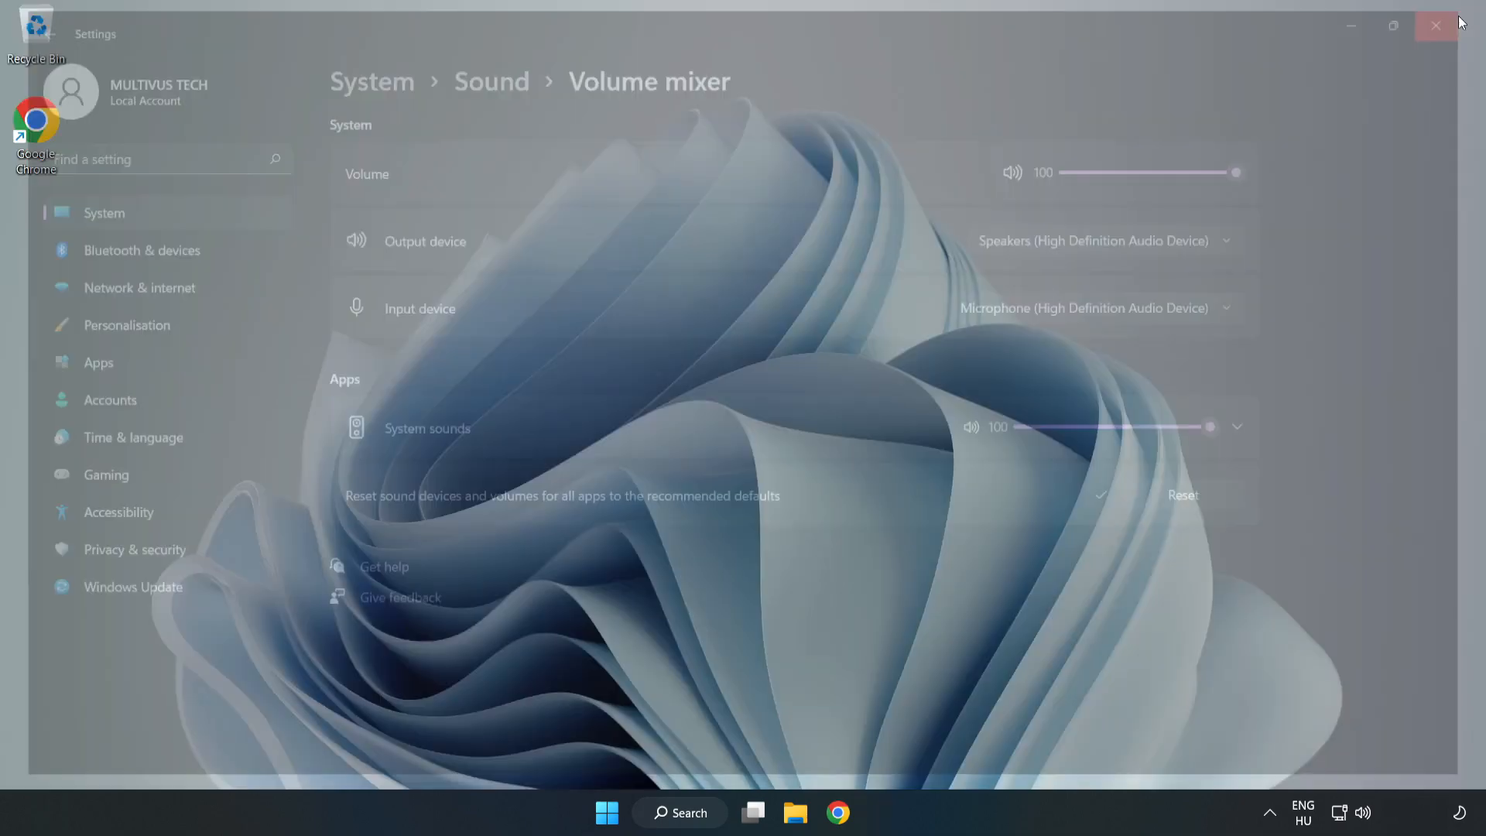
click(1435, 26)
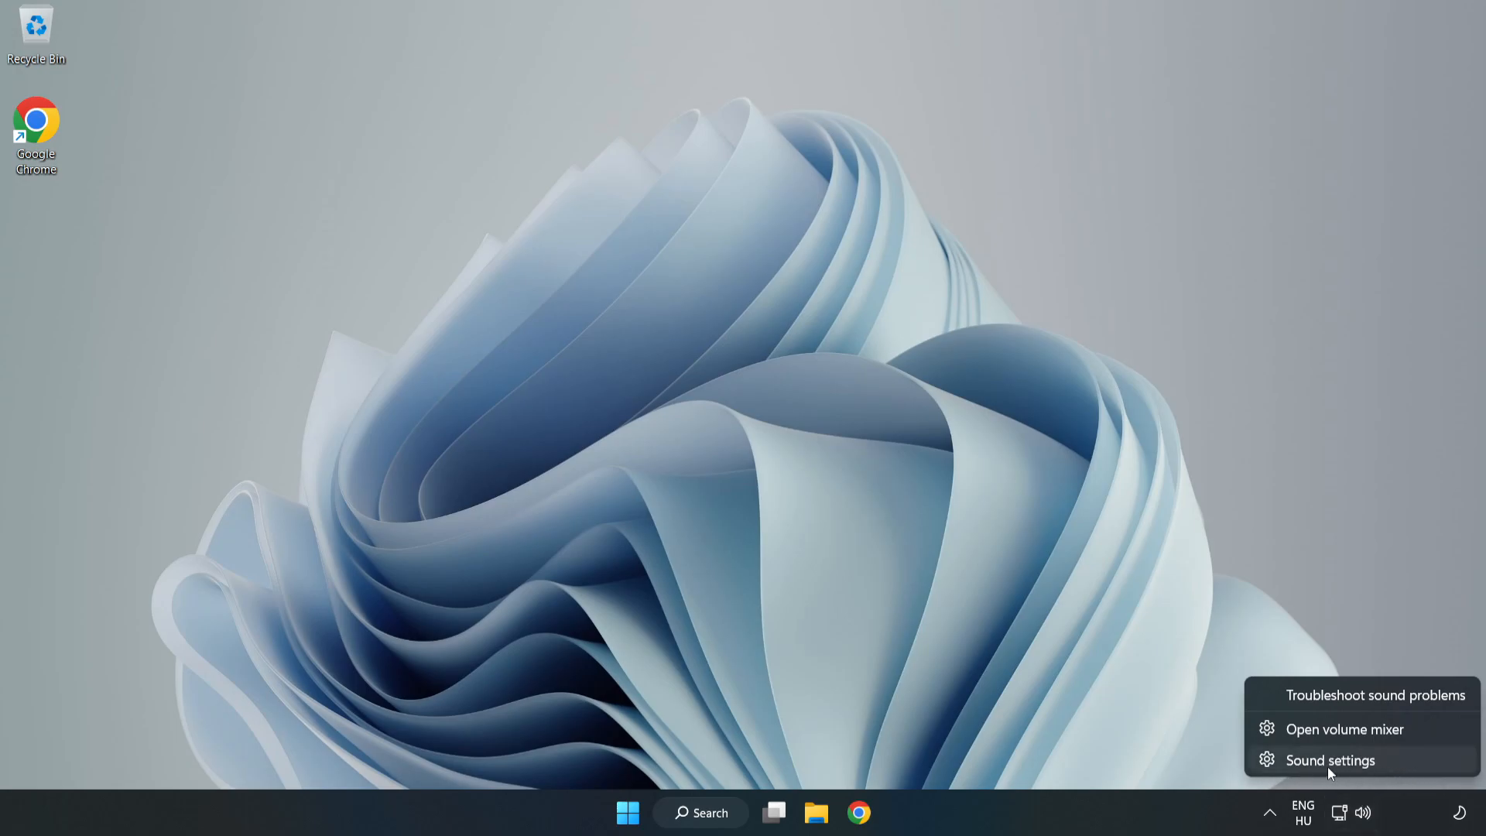
Reach Sound settings and launch the classic Sound control panel via More sound settings.
click(1329, 761)
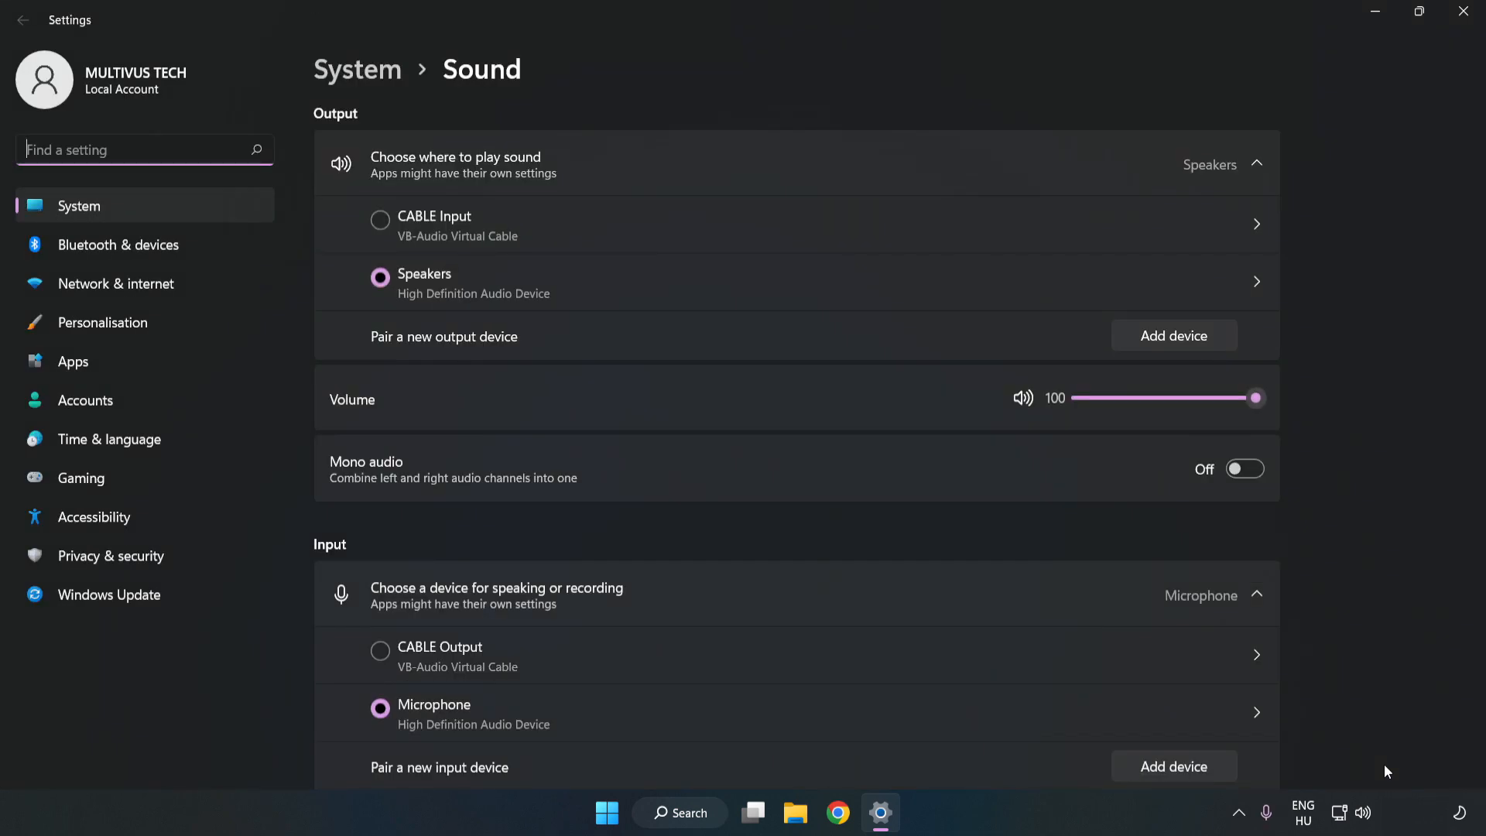
mouse_move(1319, 427)
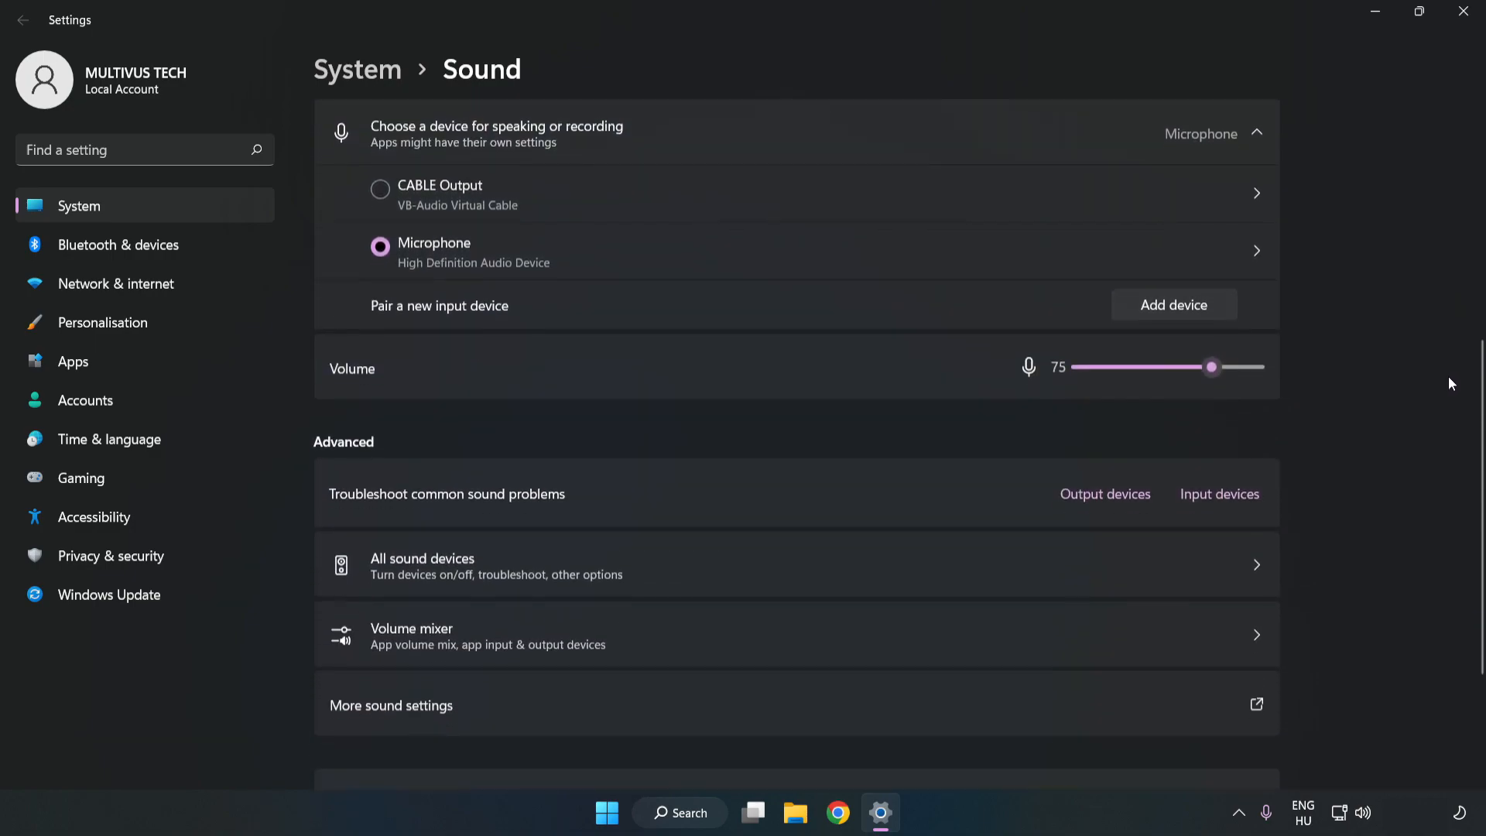
scroll(down, 3)
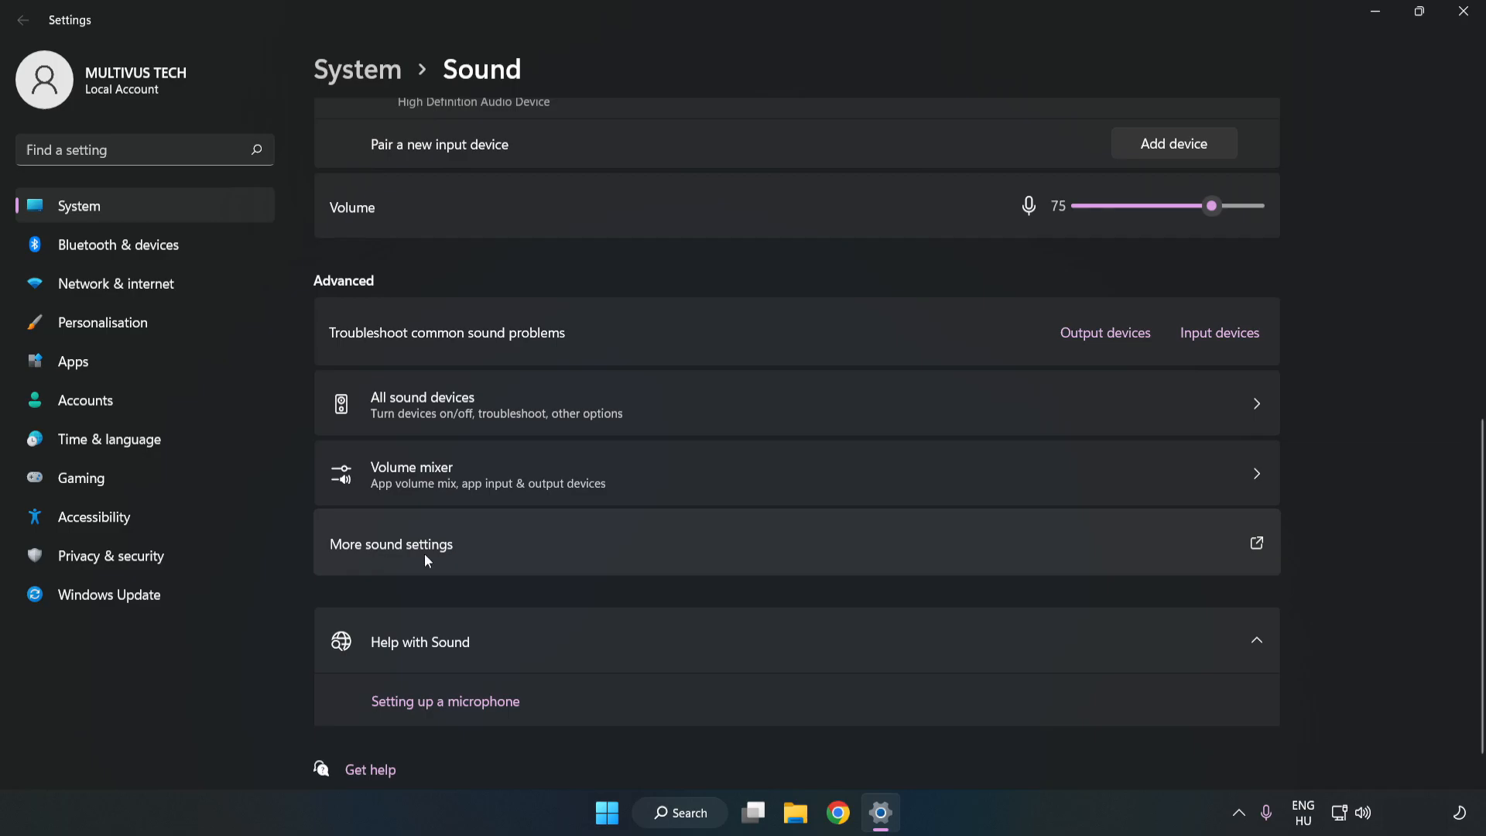
click(390, 543)
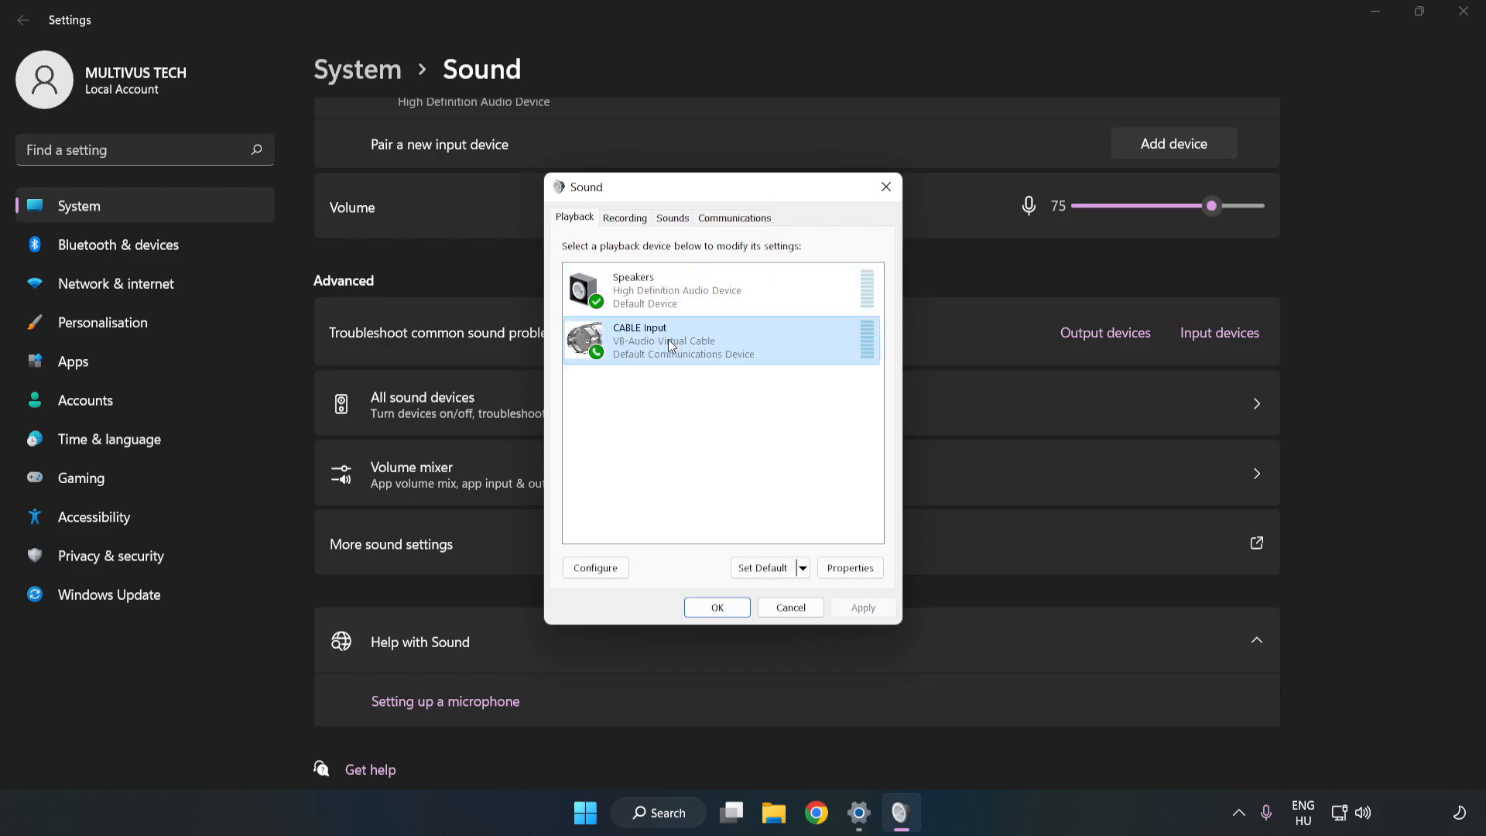
Disable the CABLE Input playback device so Speakers remains the default.
right_click(669, 341)
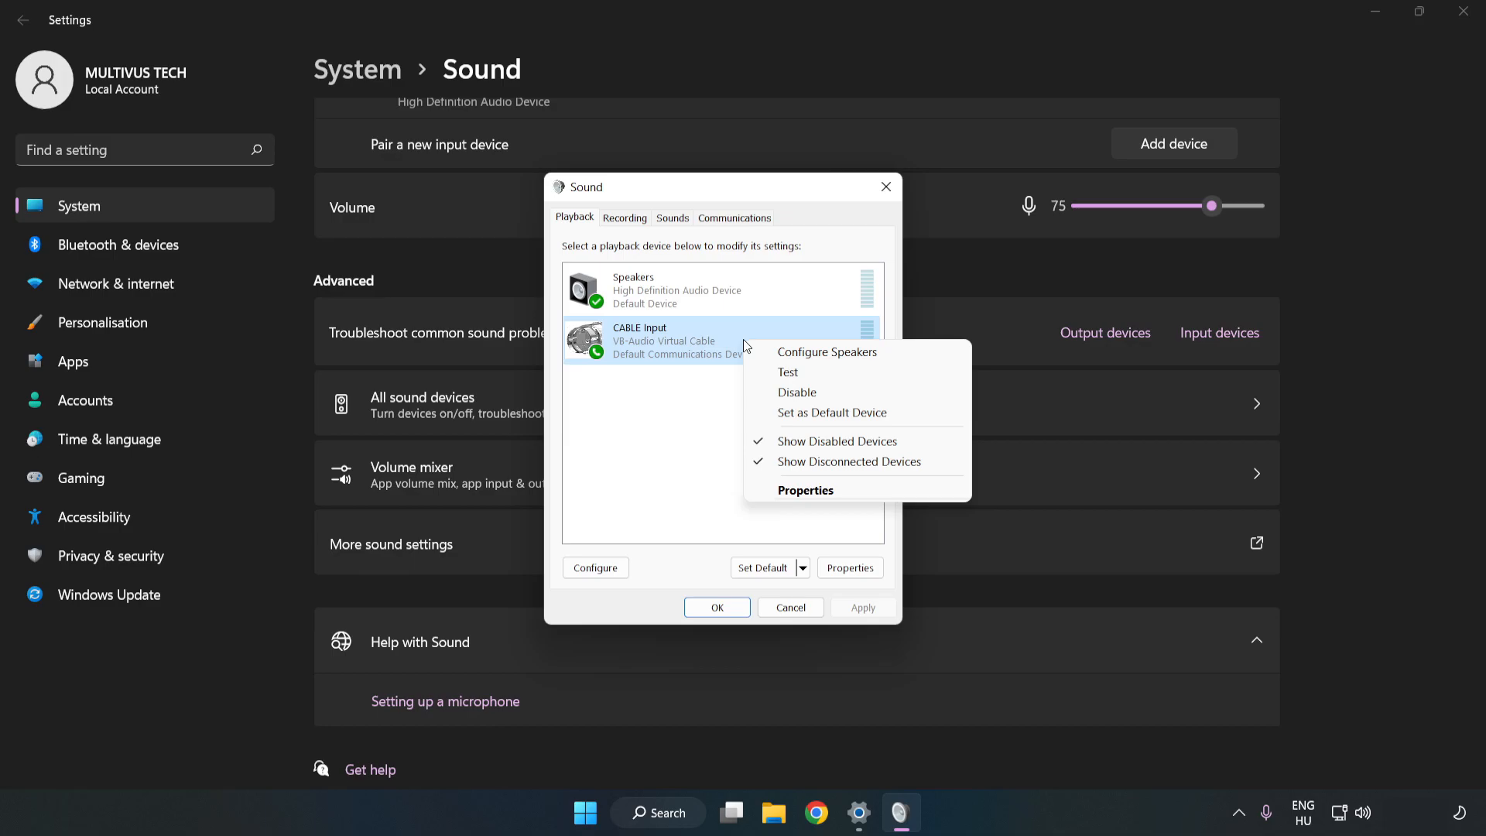
mouse_move(827, 392)
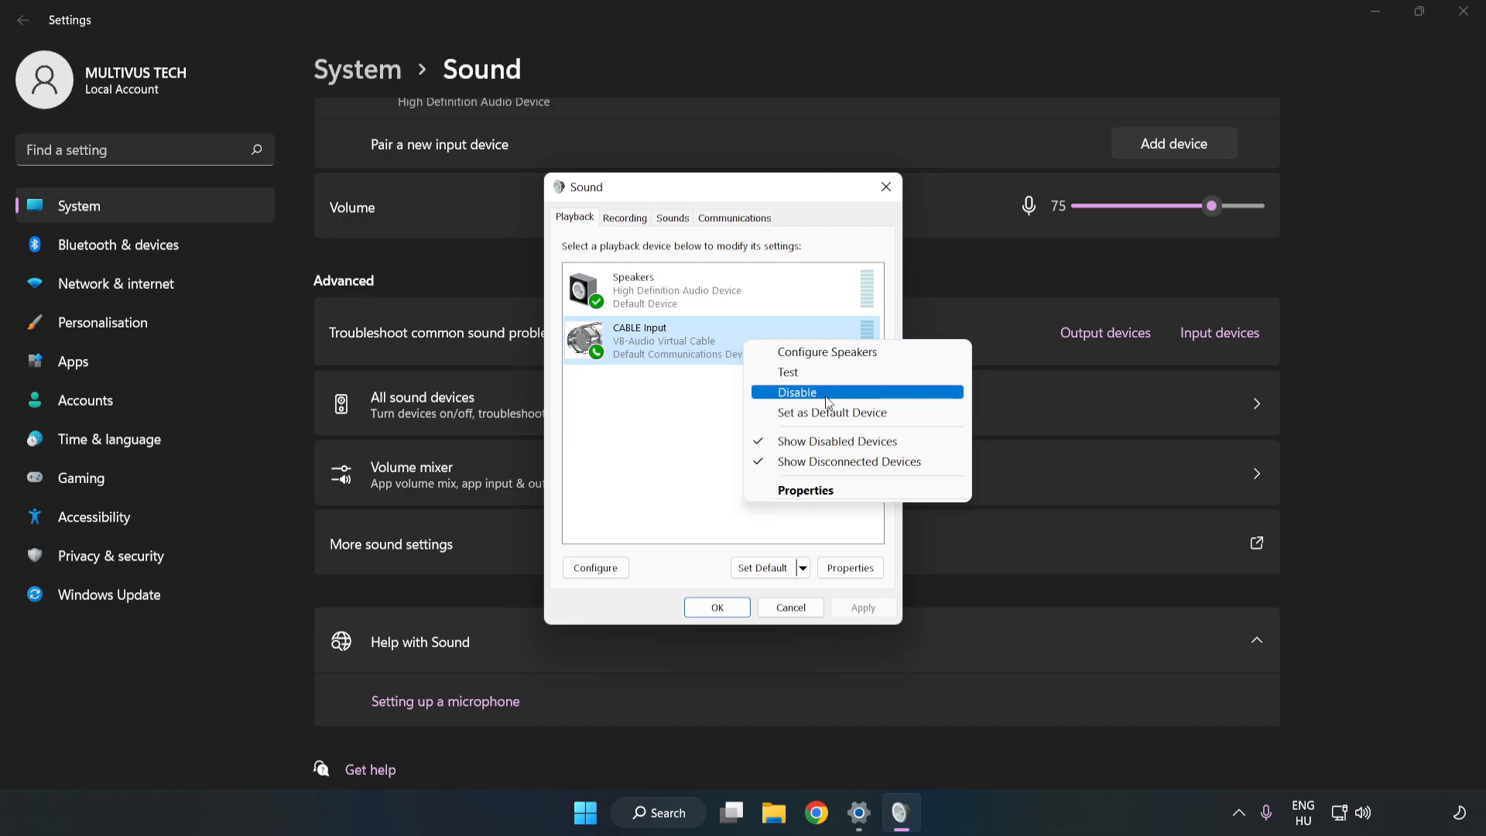
click(798, 392)
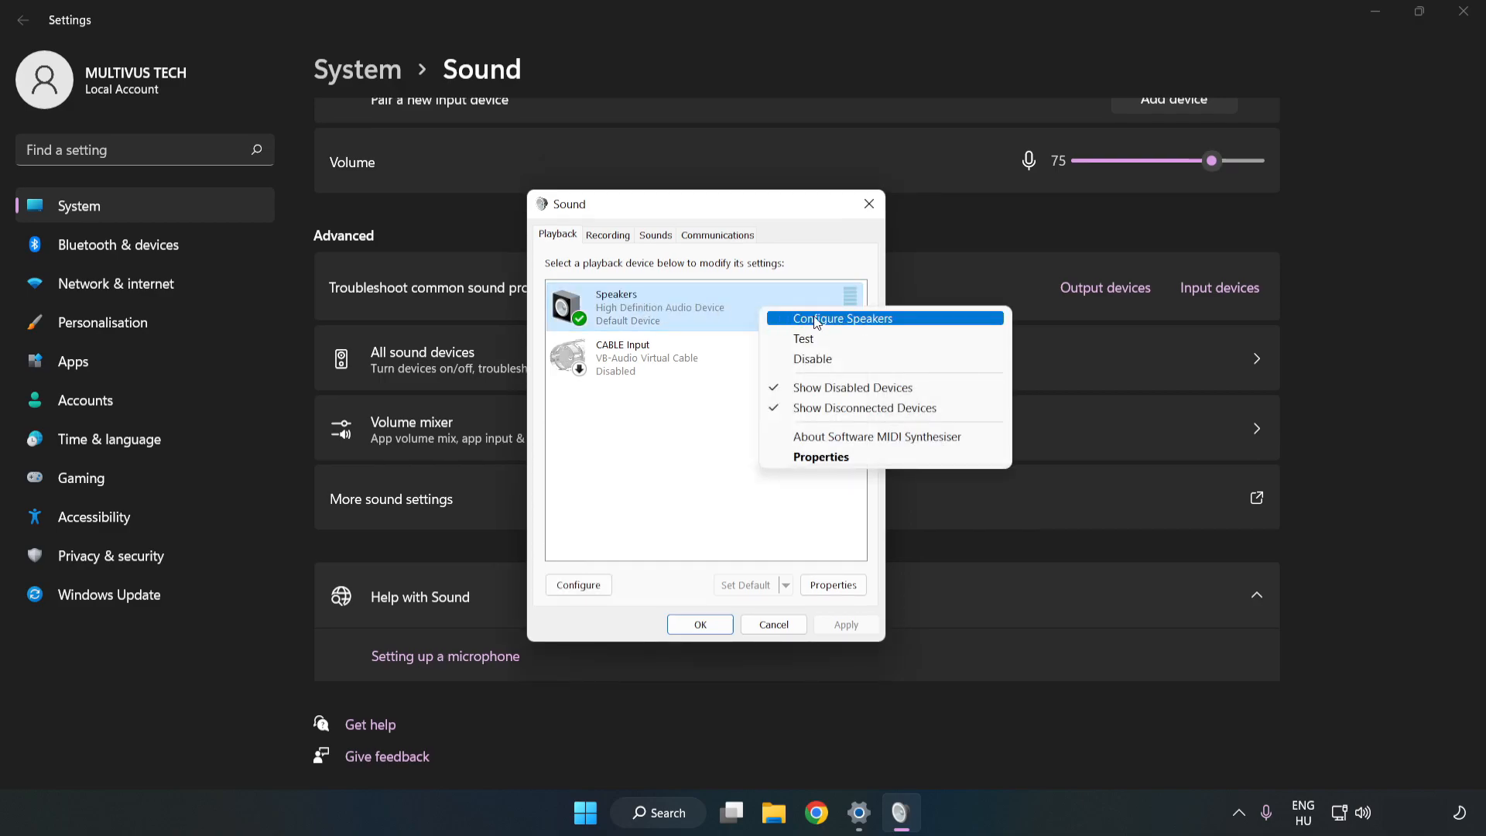
mouse_move(845, 324)
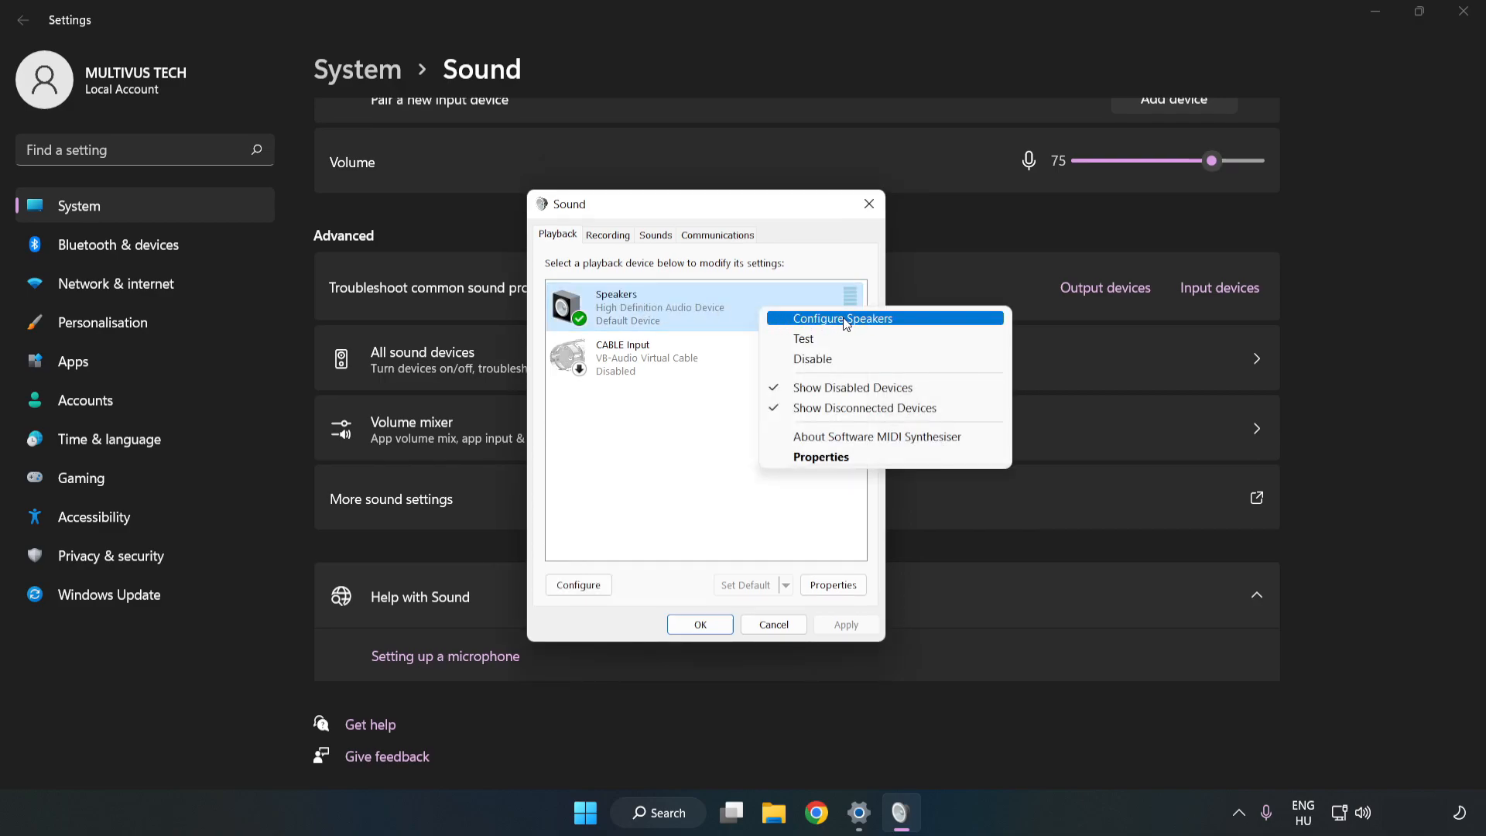
Configure Speakers as 7.1 Surround, keeping all optional speakers, through the Speaker Setup wizard.
click(842, 317)
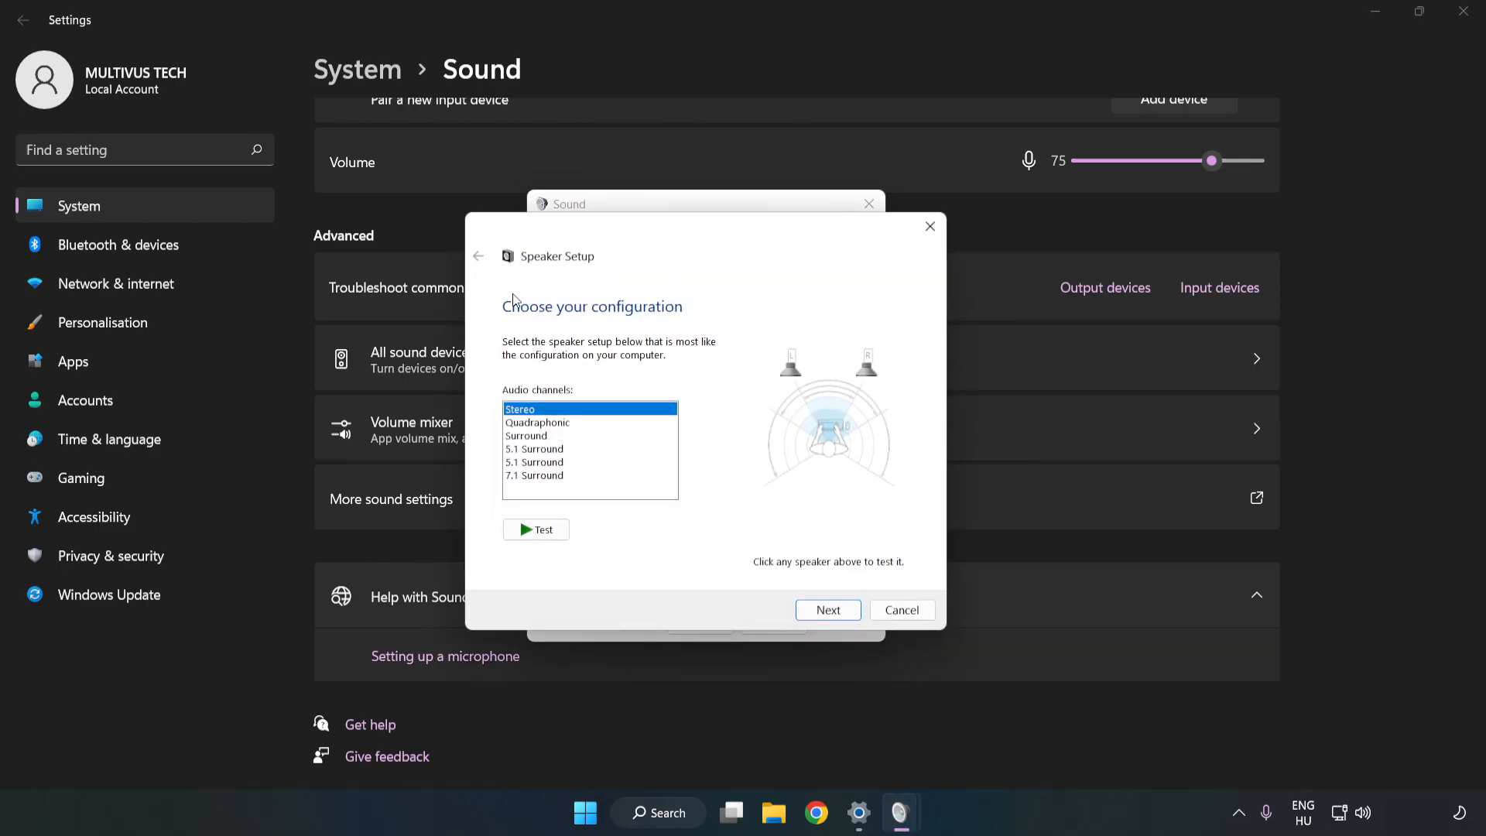
click(534, 475)
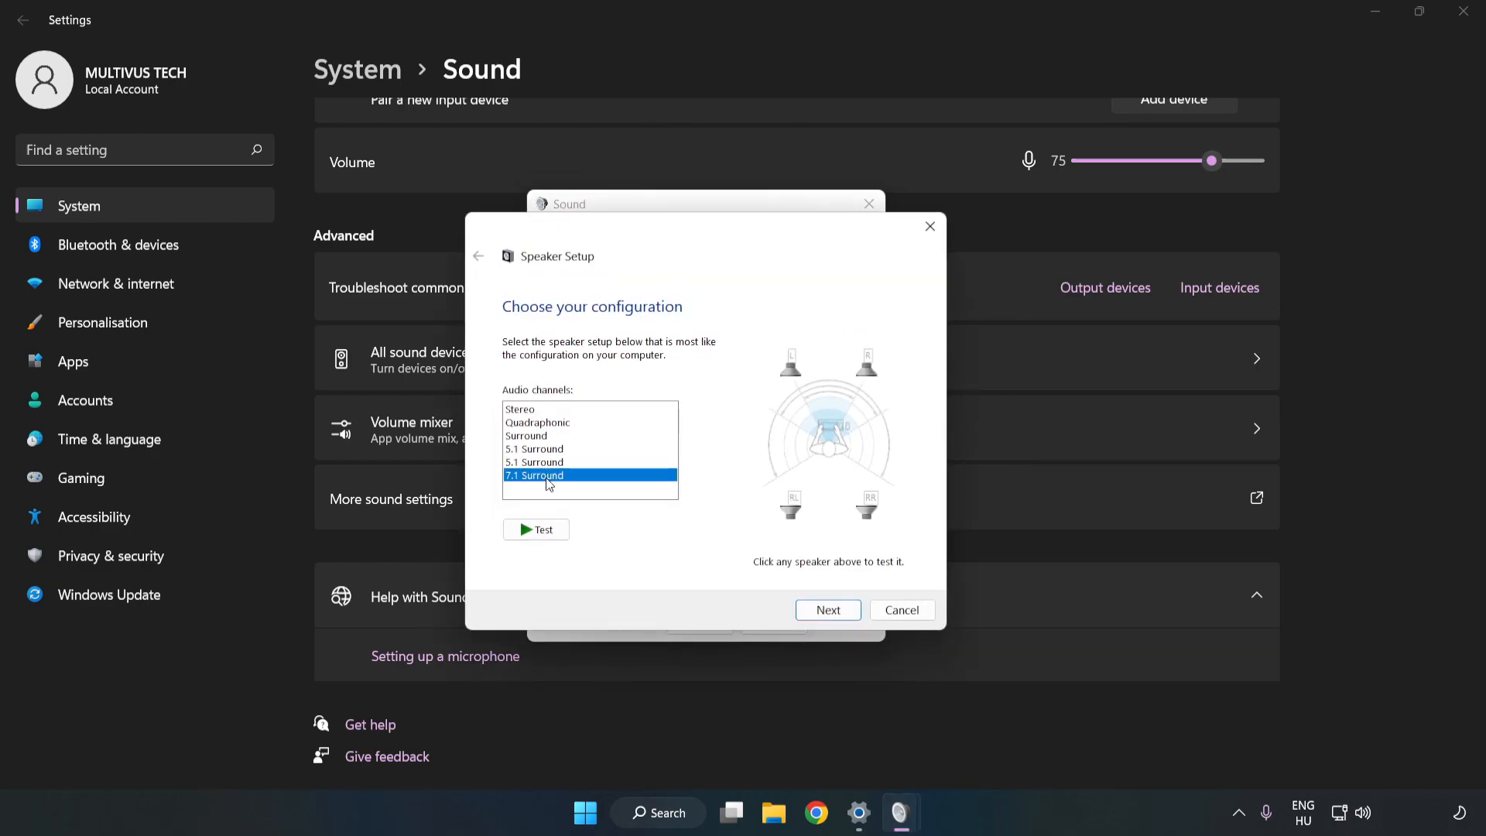
click(827, 610)
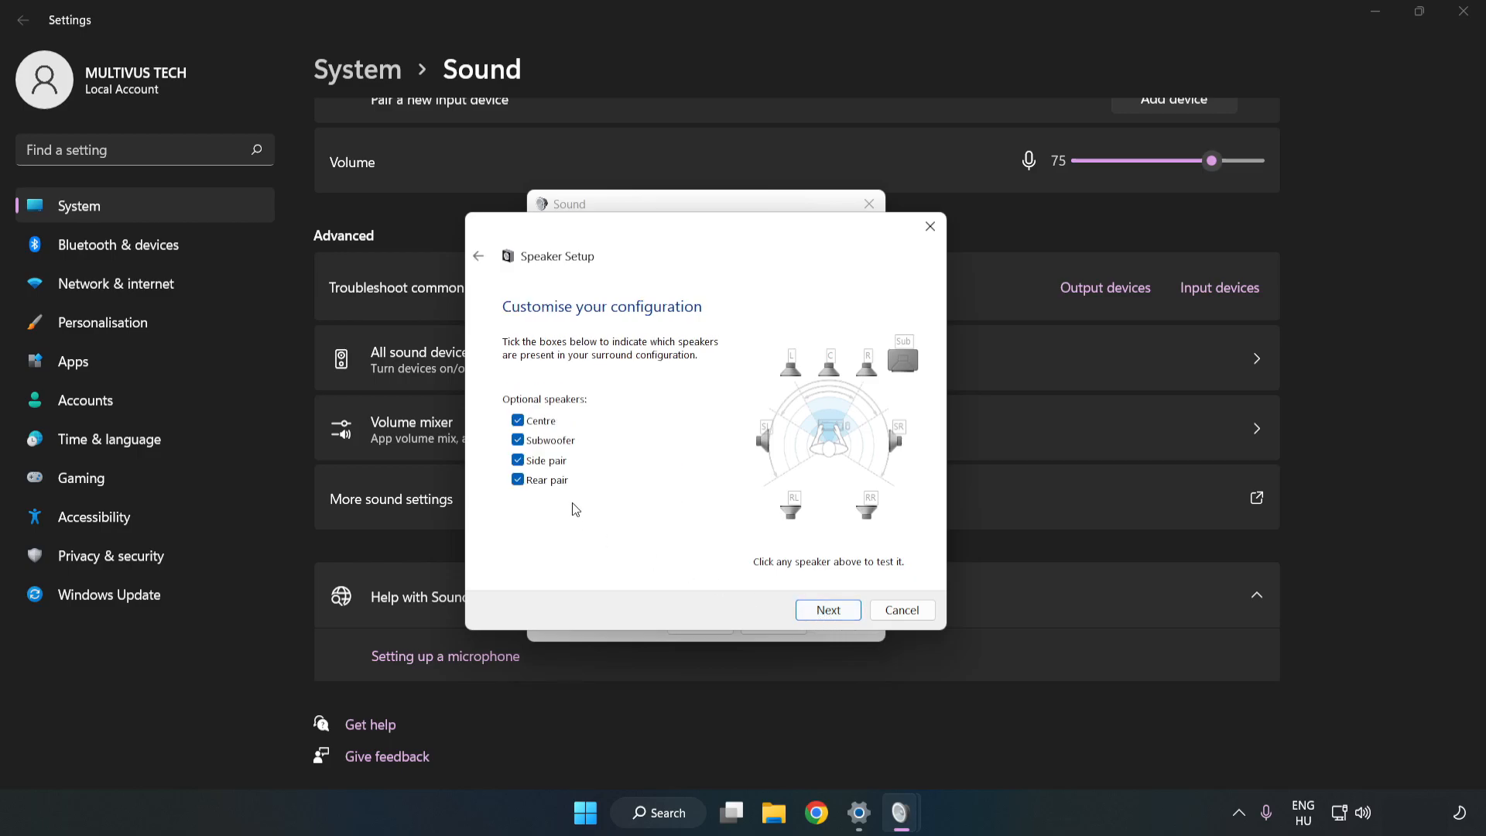
click(826, 610)
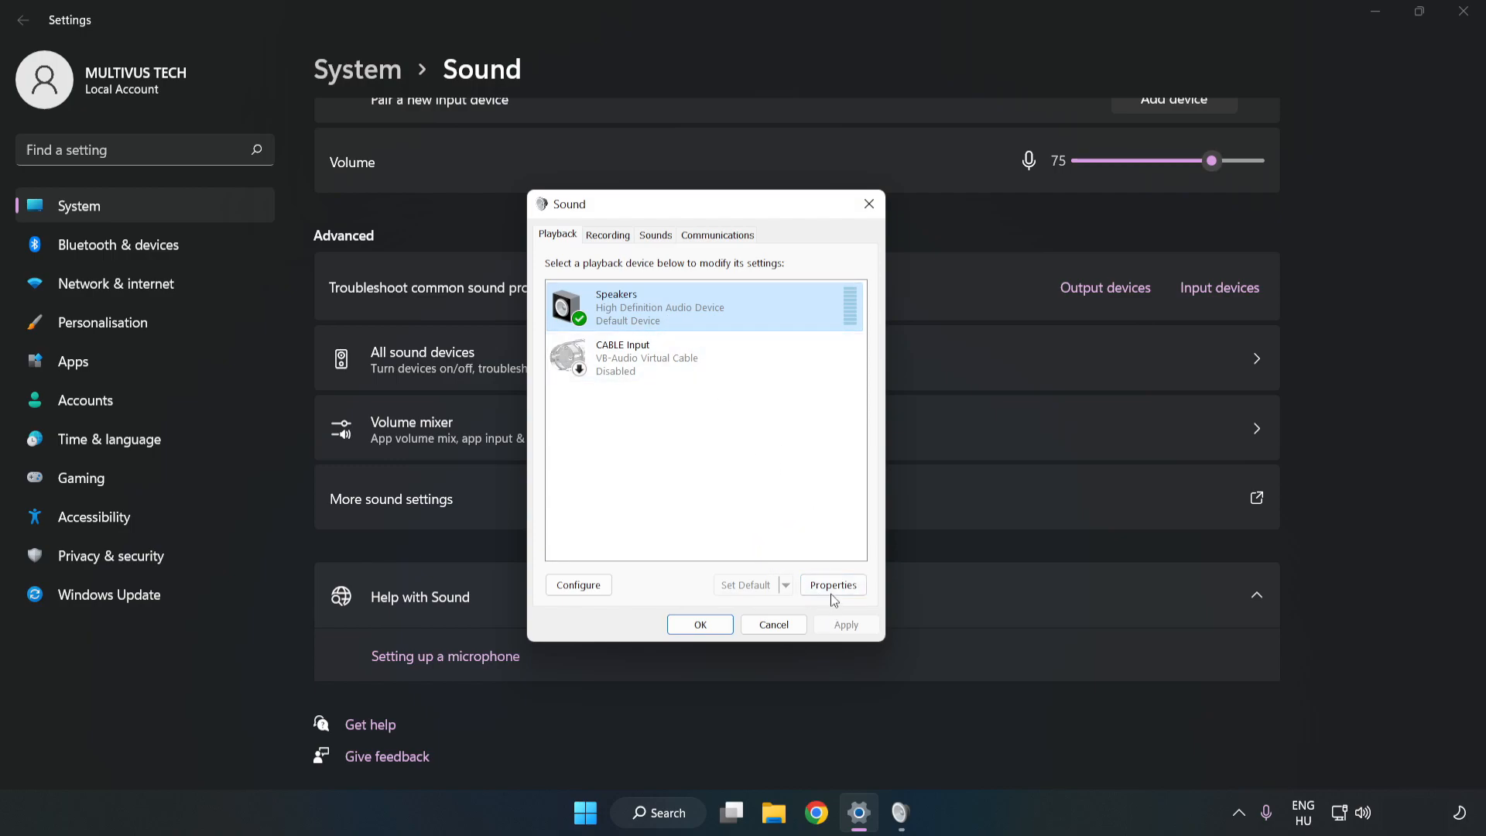
Disable all audio enhancements in Speakers Properties.
click(833, 585)
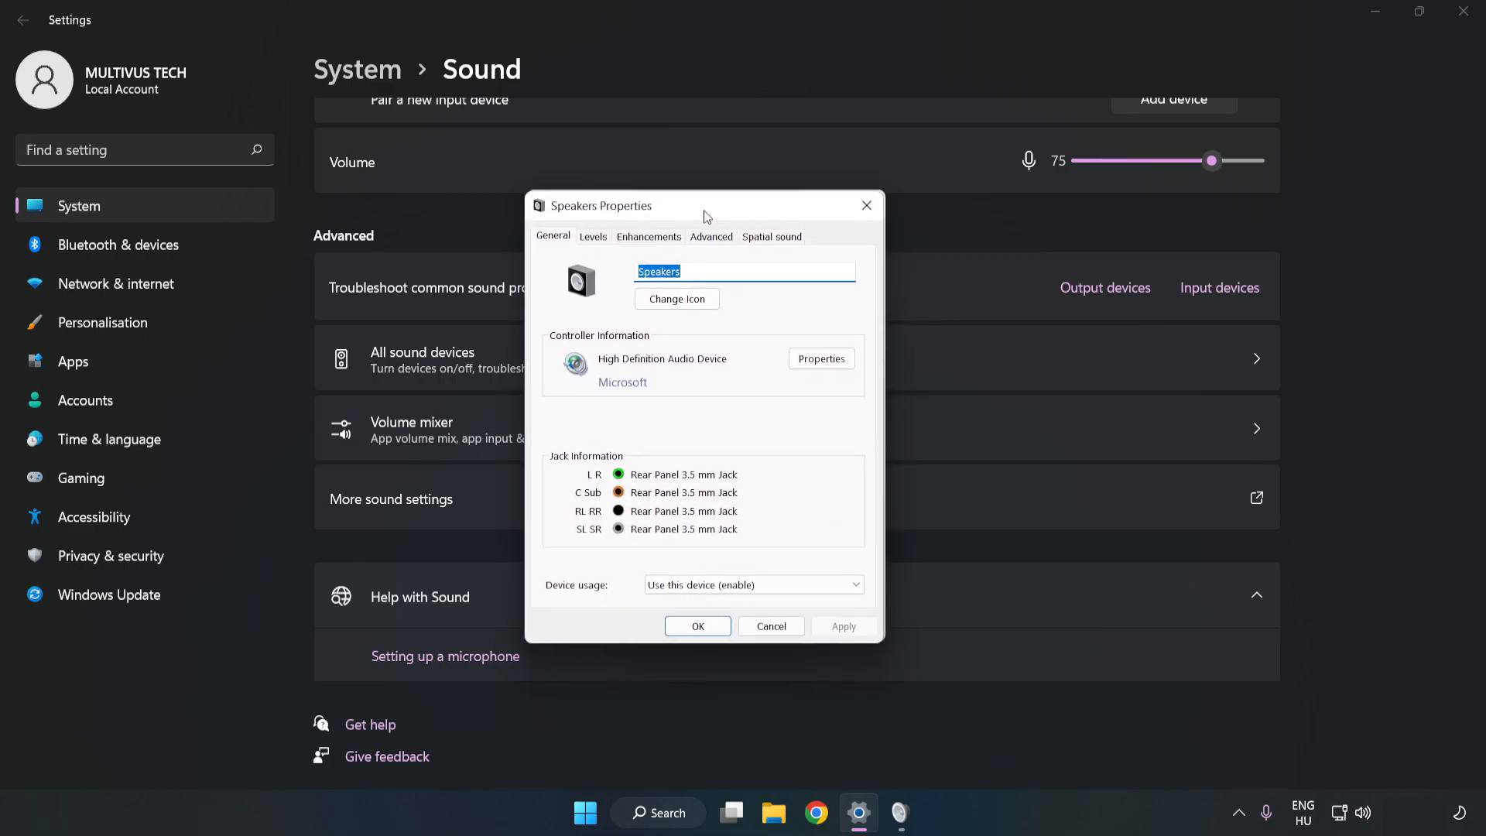
click(649, 236)
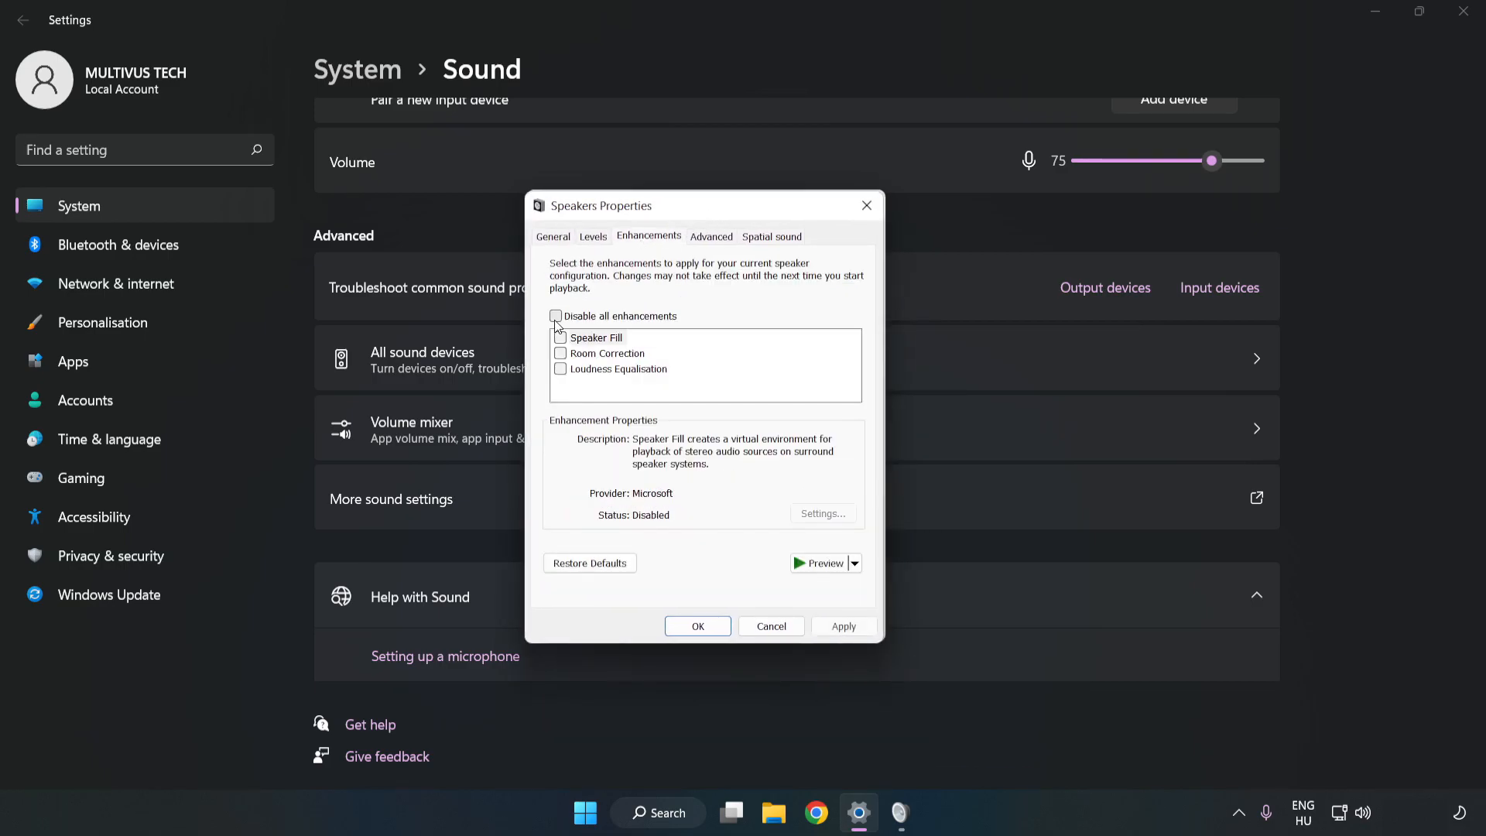
click(555, 316)
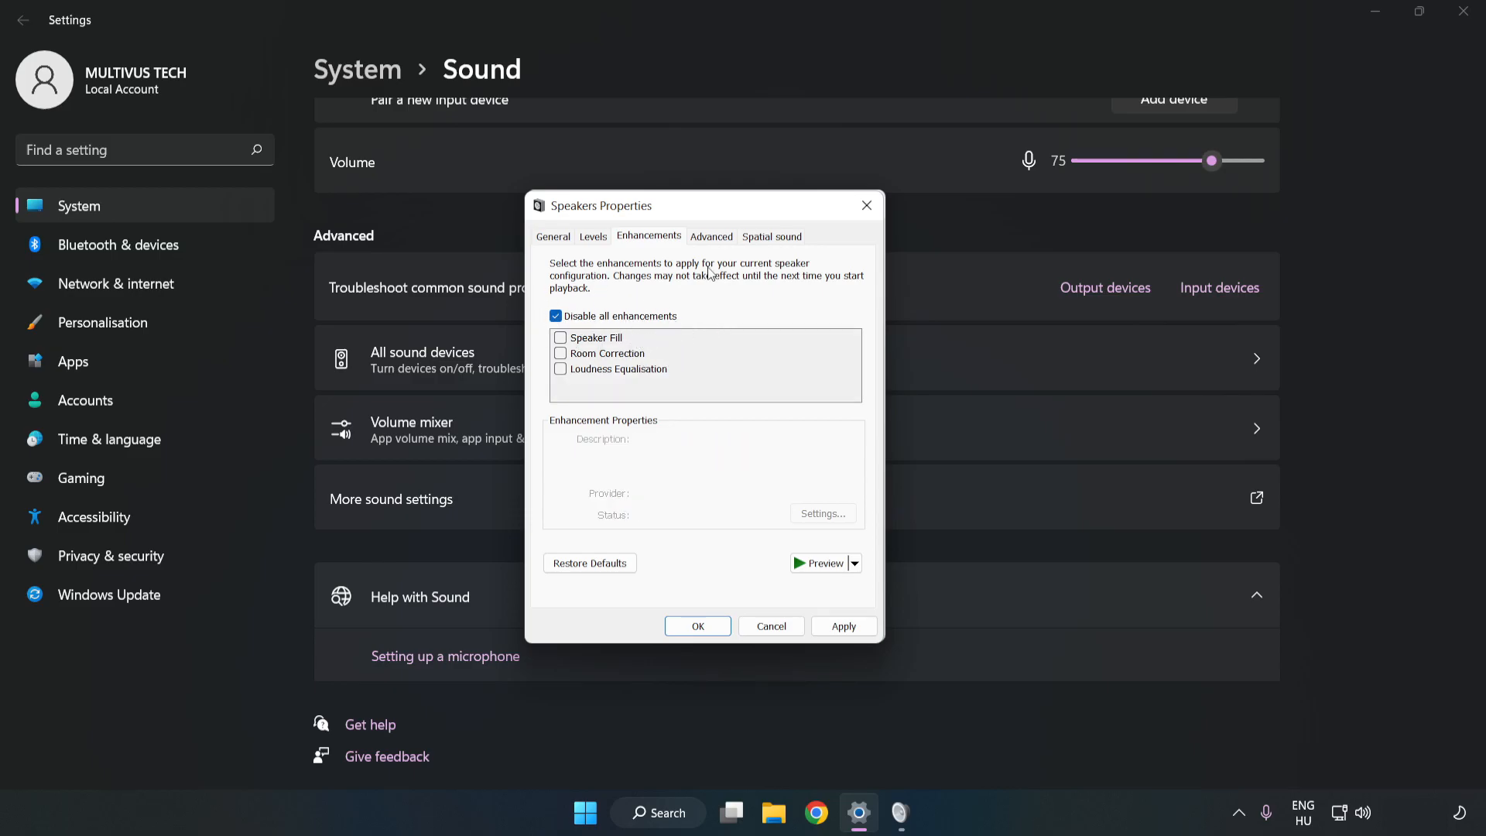
Choose a different default sample-rate format on the Advanced page, confirm, and close the Sound windows.
click(710, 236)
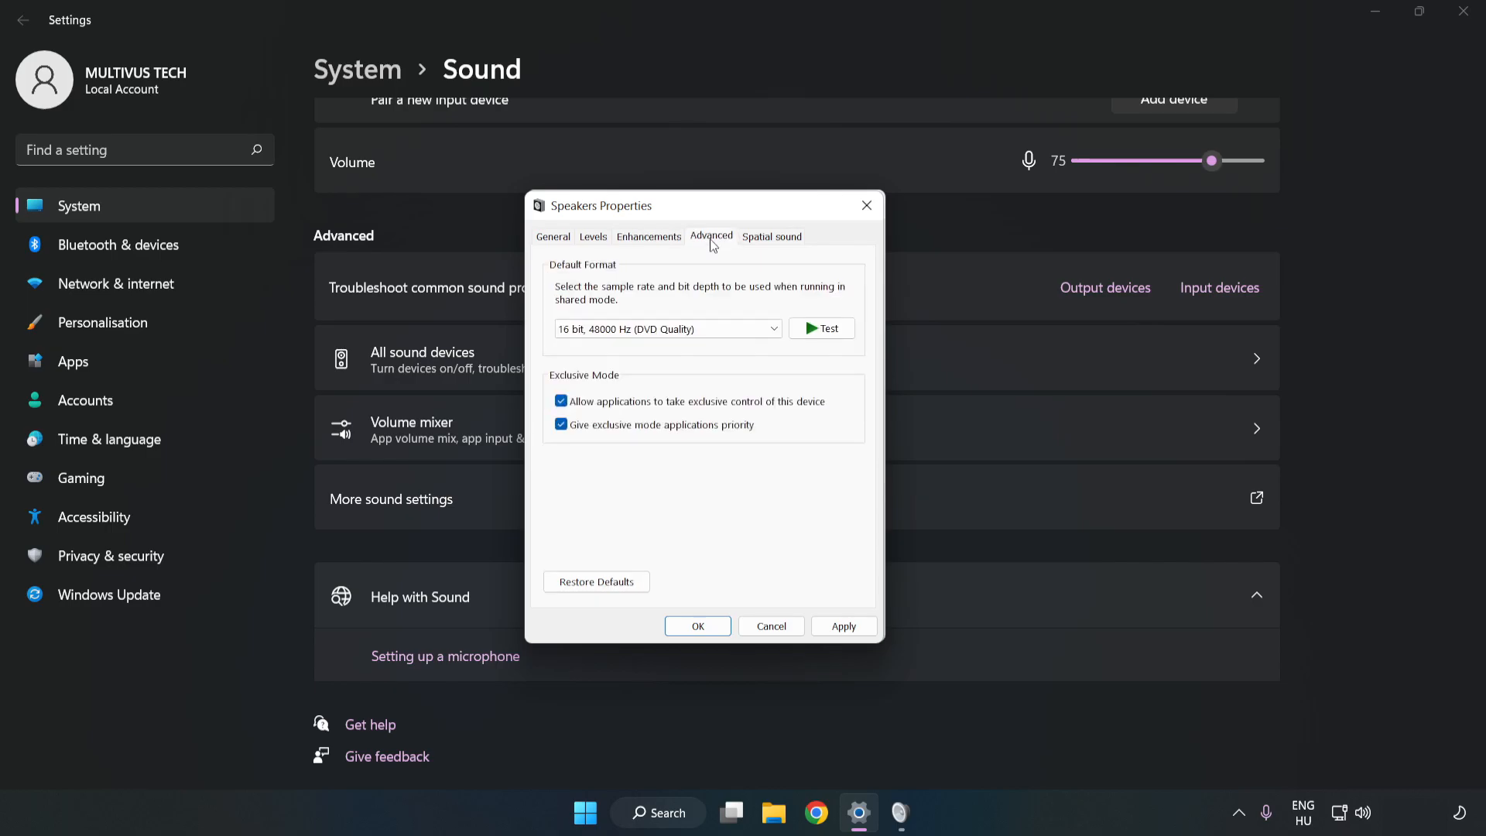
click(666, 328)
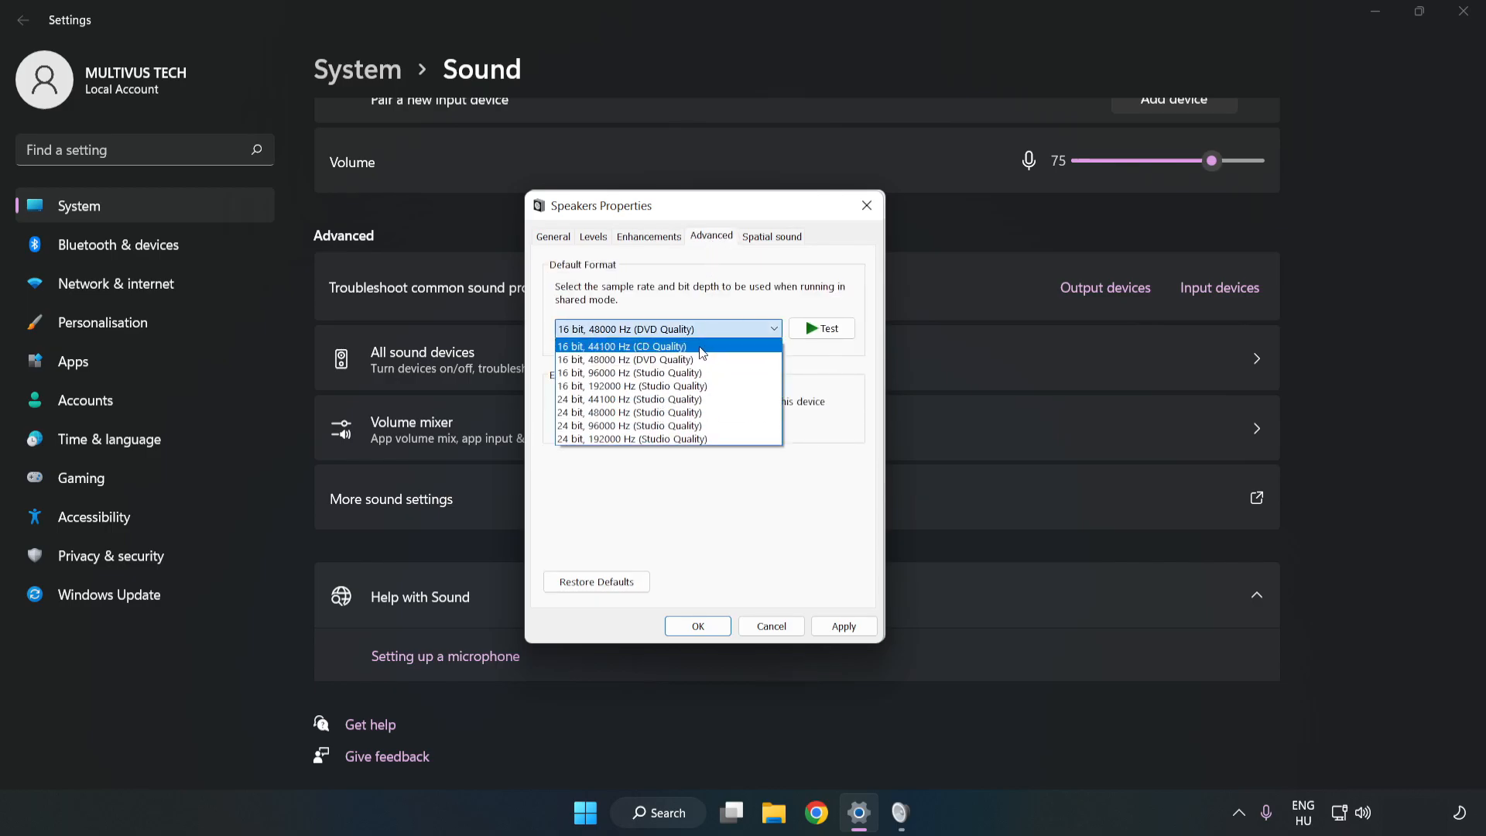
click(630, 359)
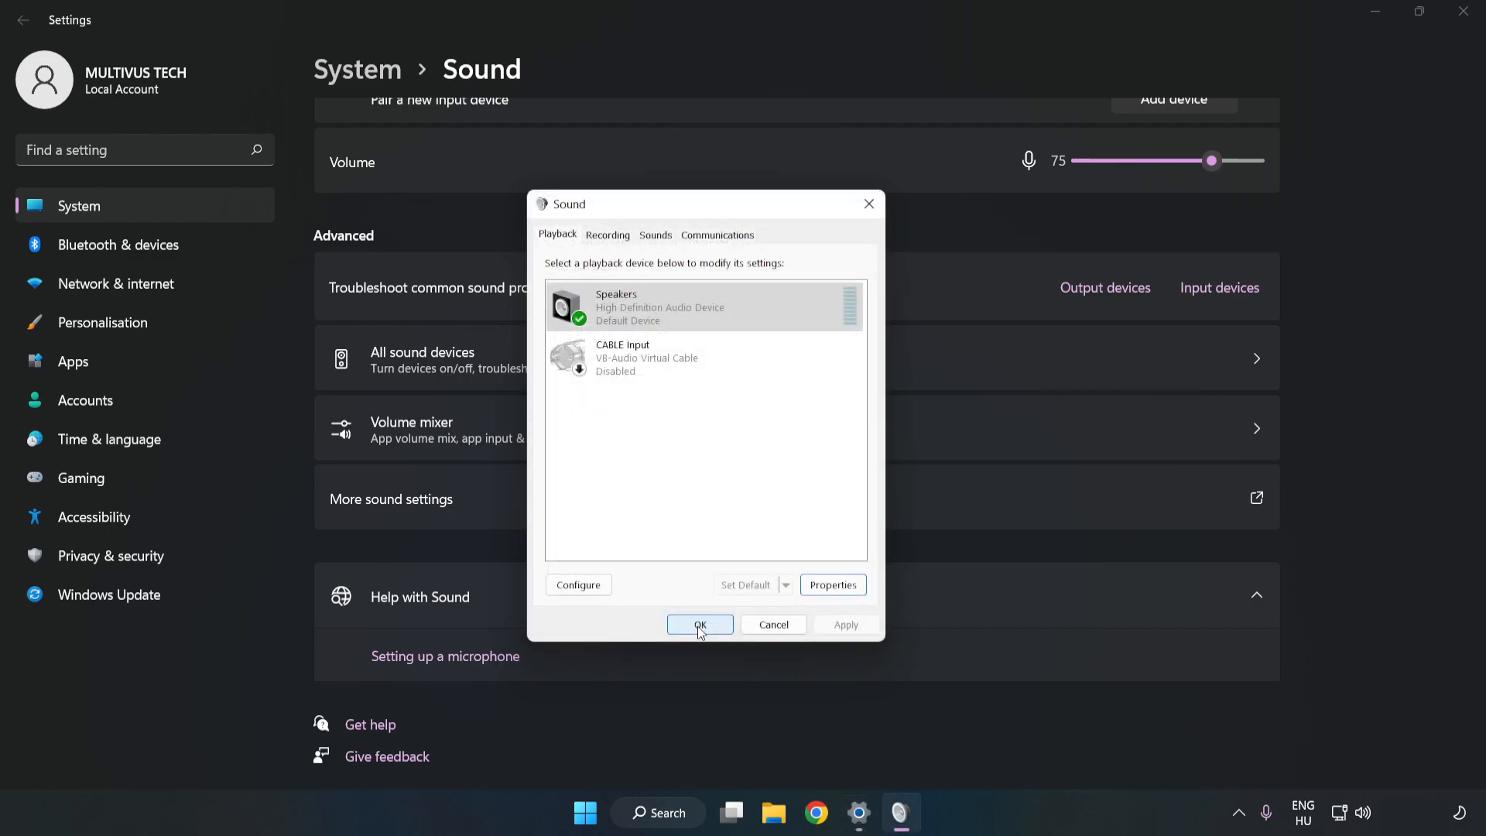
click(700, 624)
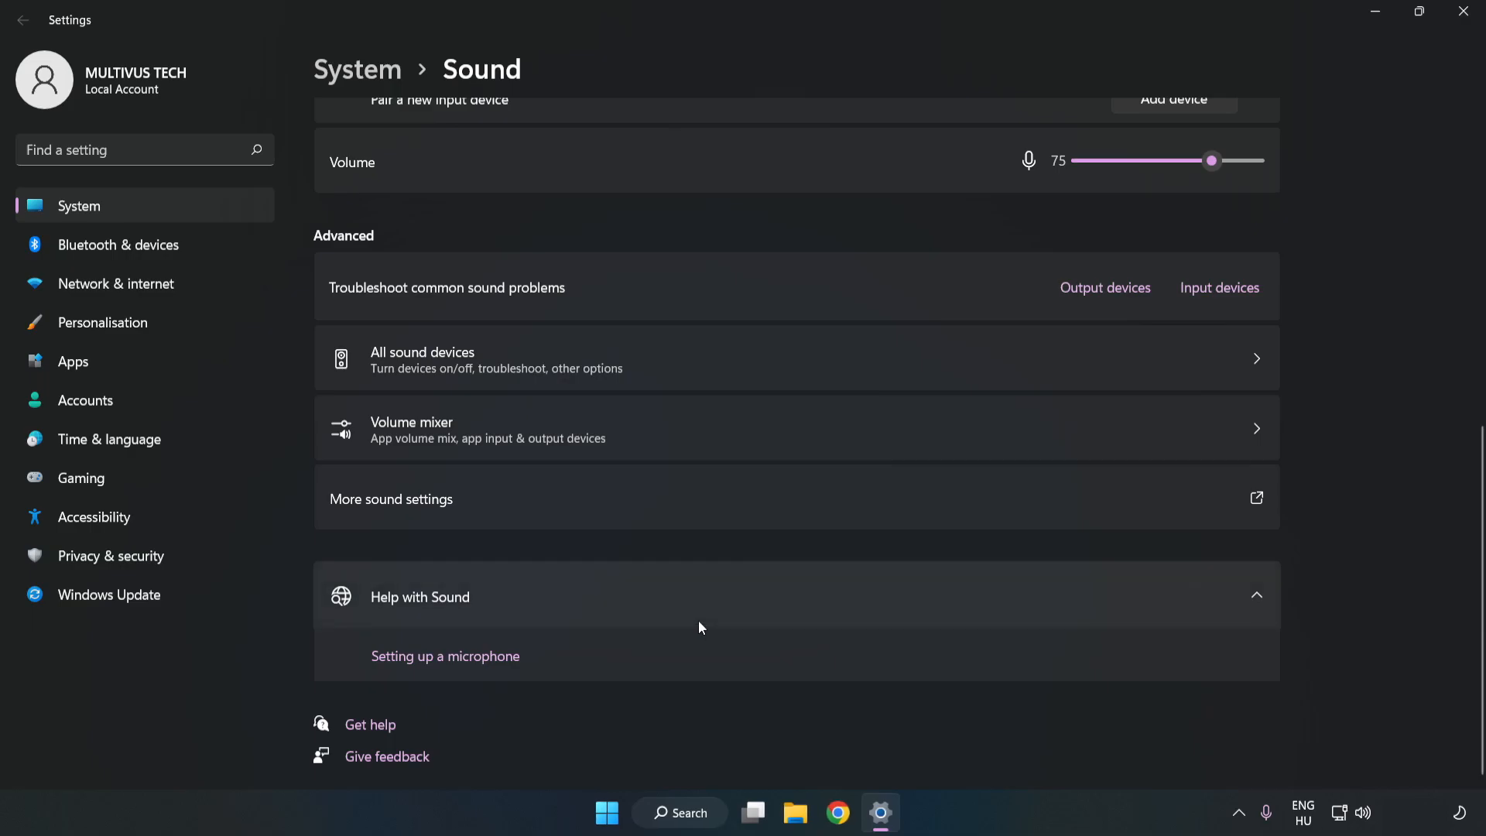
mouse_move(1465, 15)
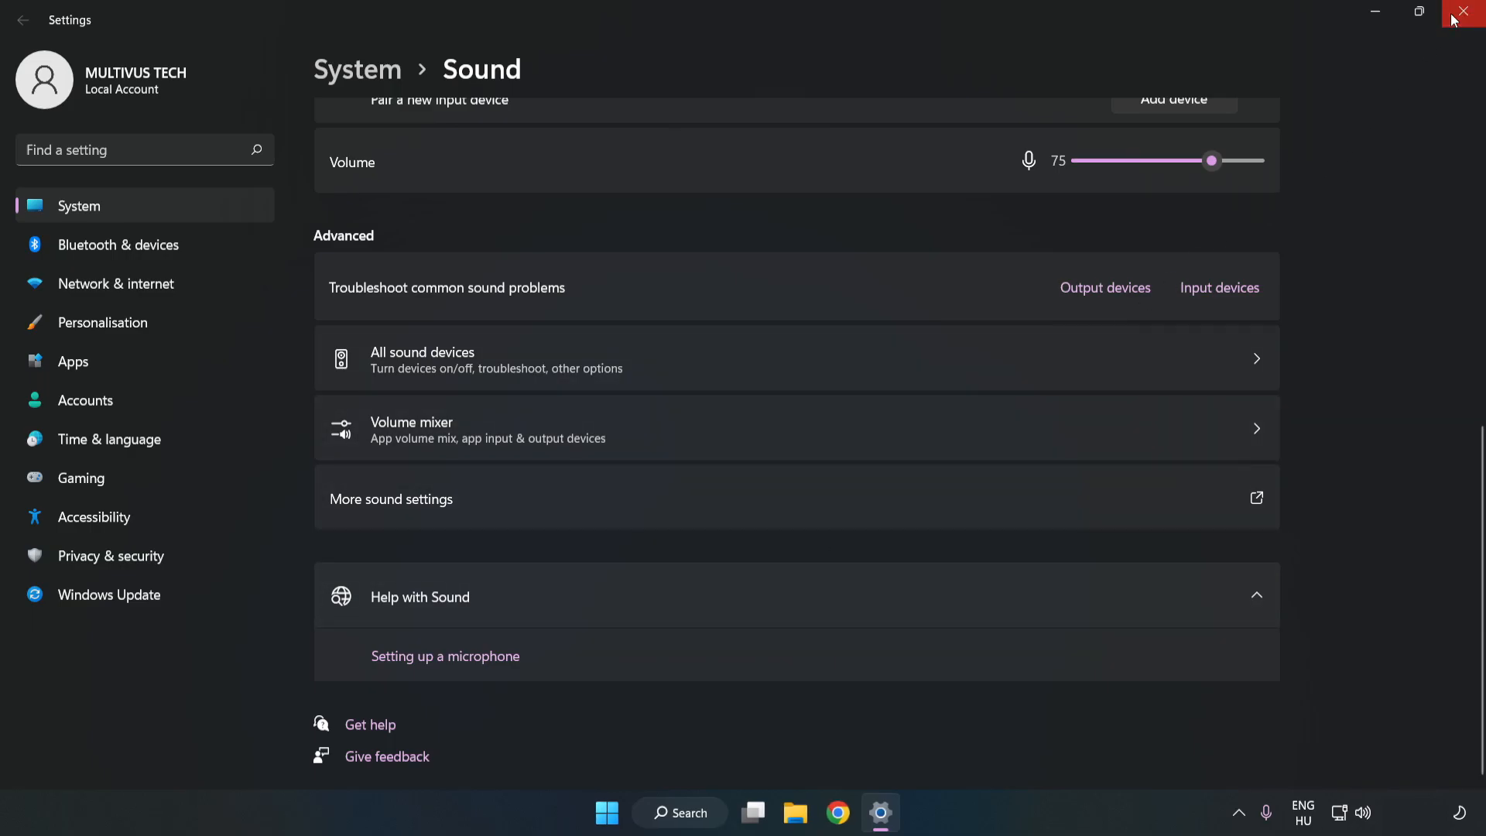
click(1468, 11)
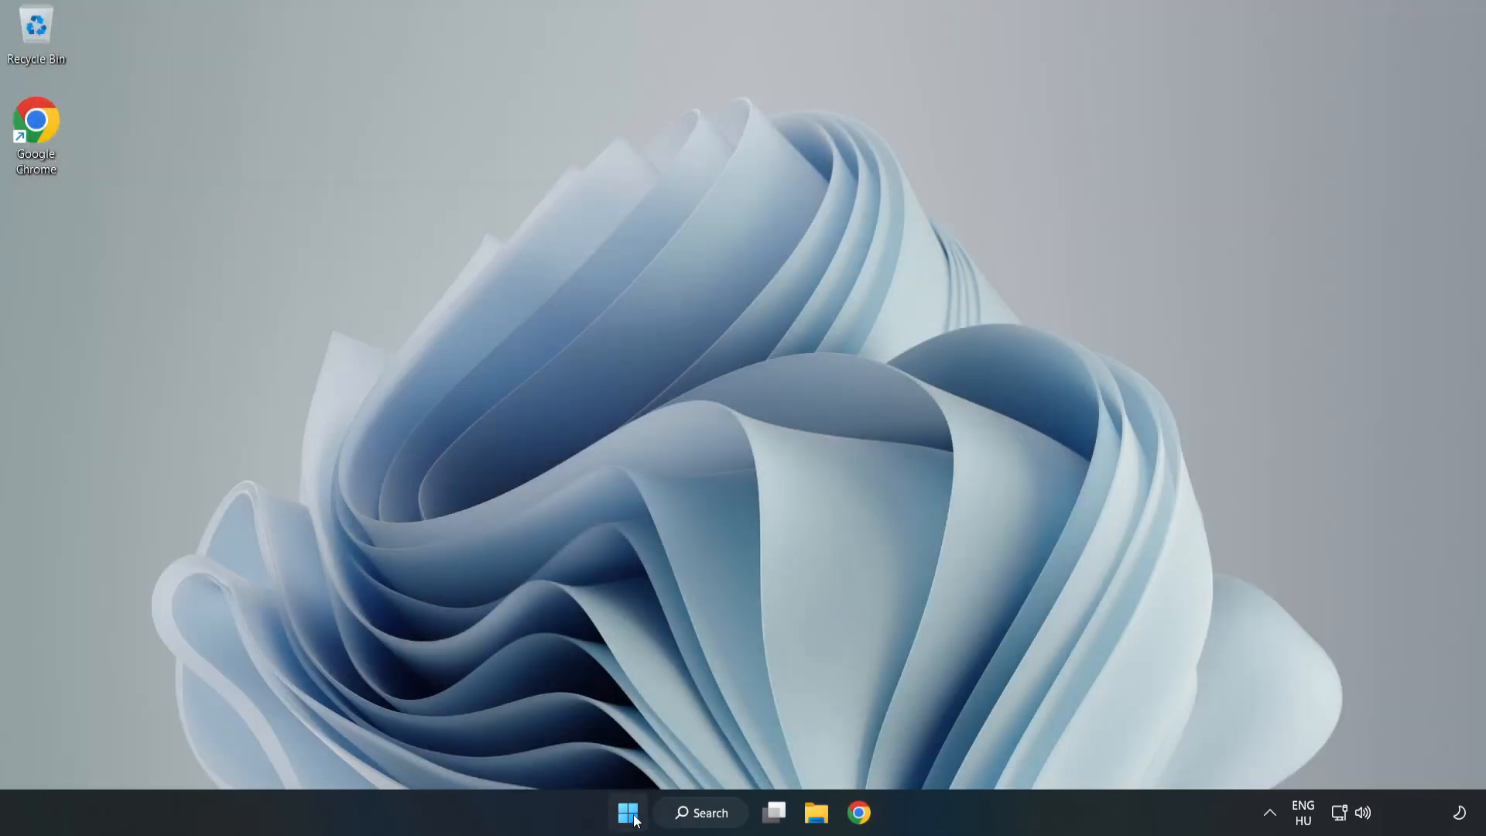
Bring up the Windows Search panel from the taskbar.
click(627, 813)
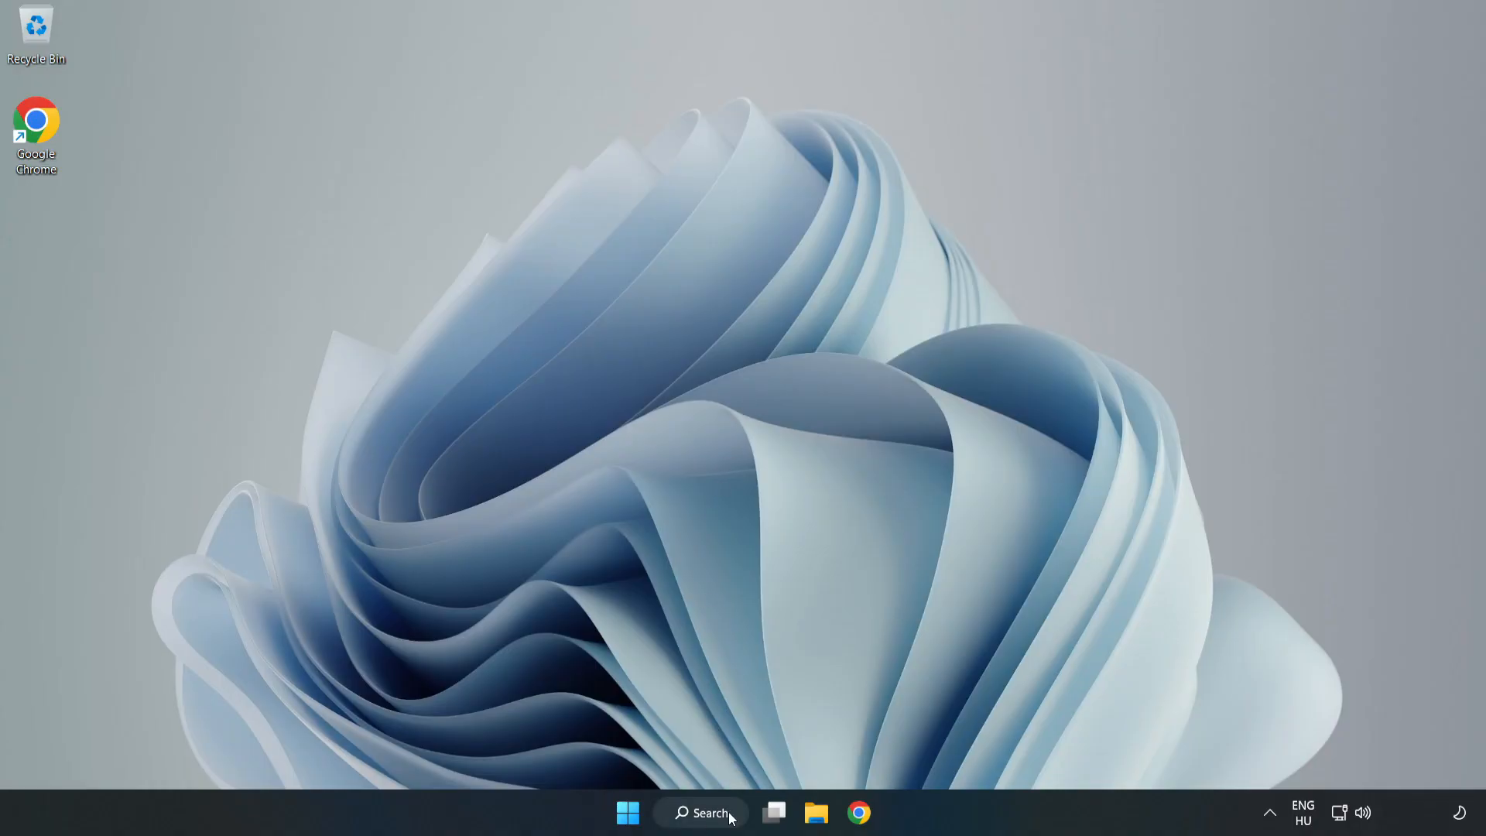
click(700, 812)
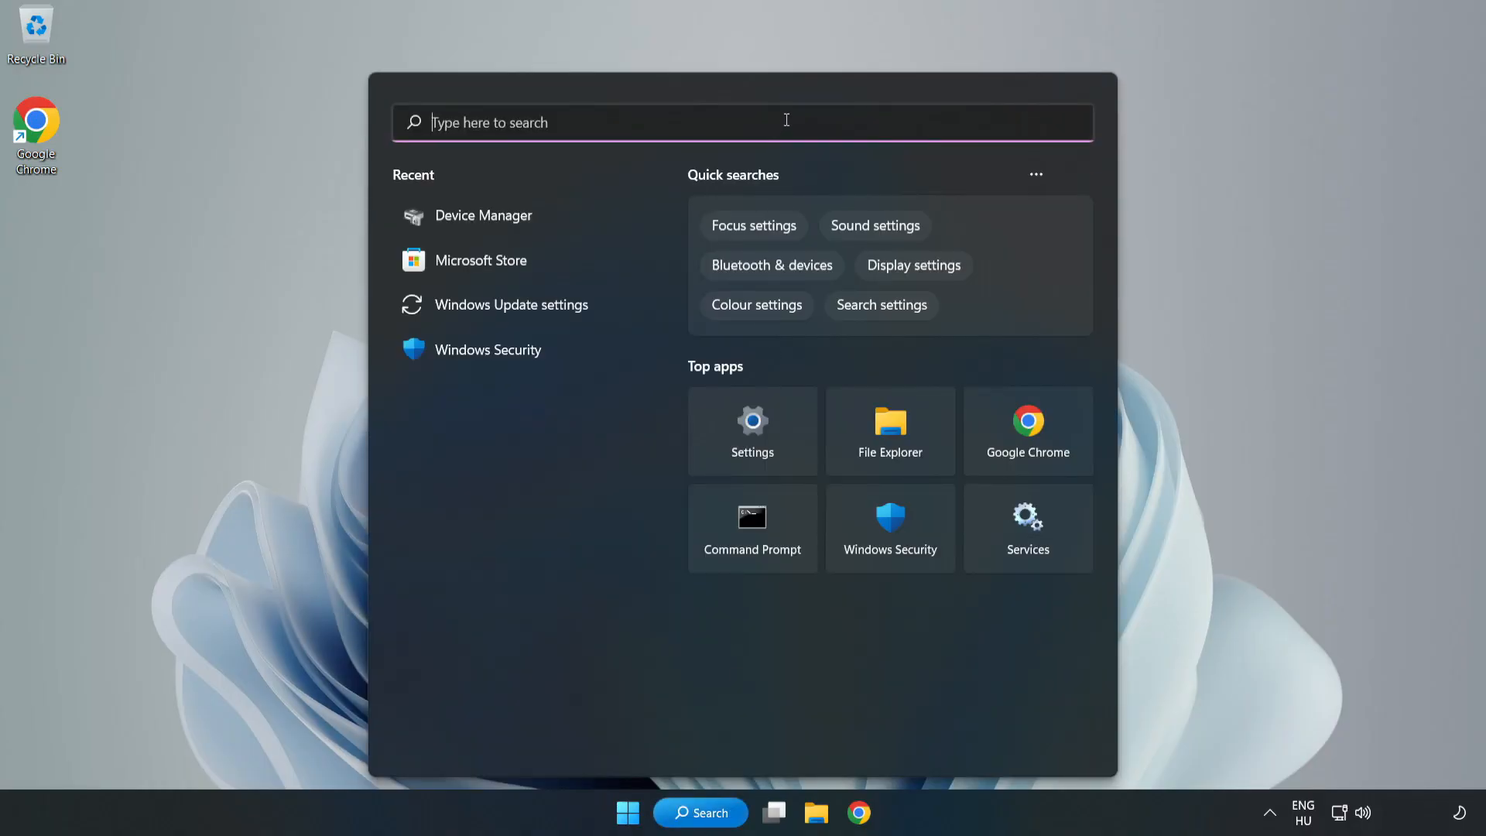
Search for 'device manager' so Device Manager appears as the best match.
text(device mag)
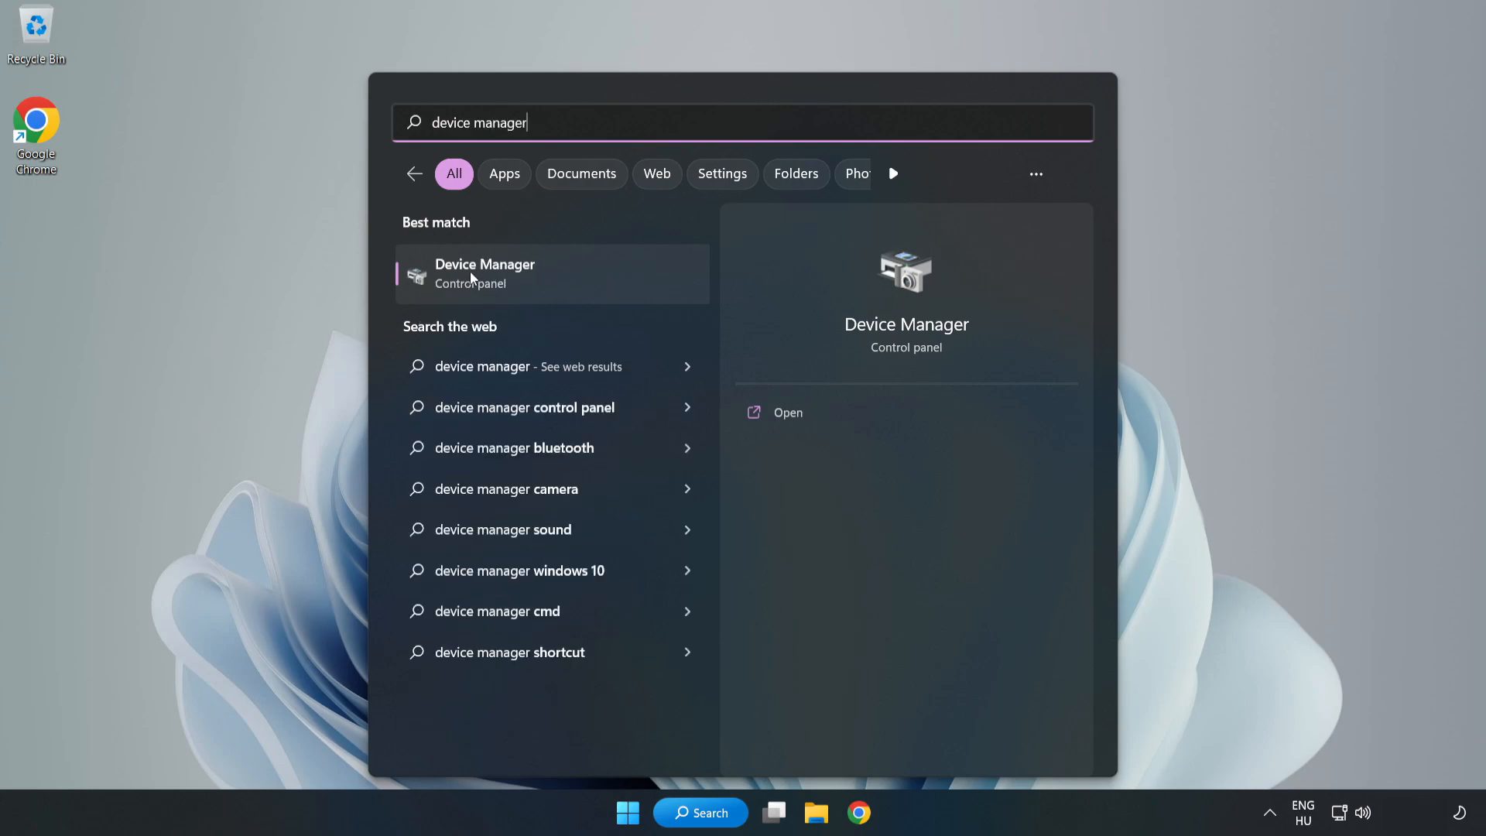
mouse_move(578, 279)
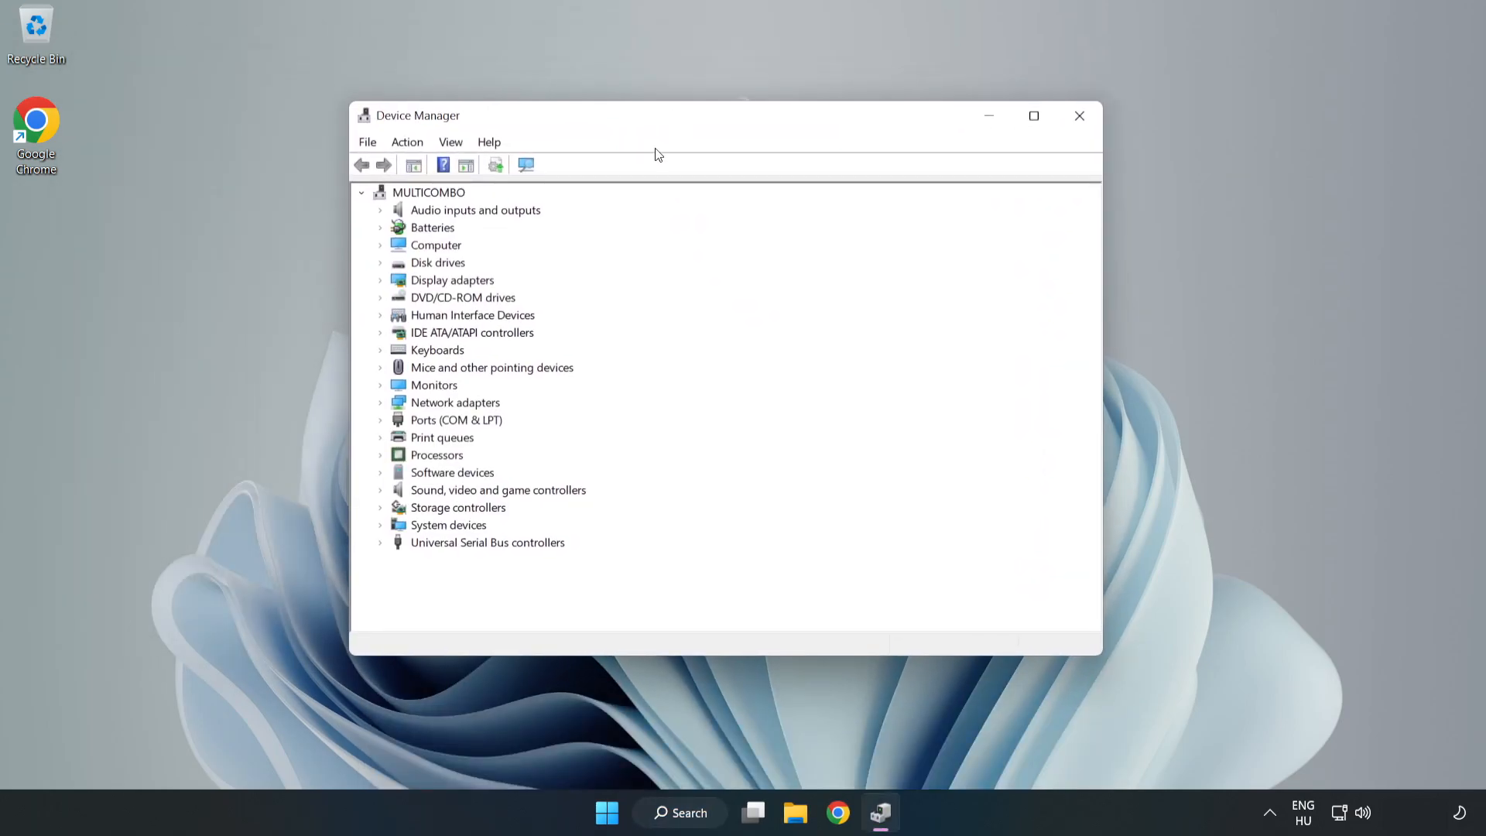
Start Update driver for High Definition Audio Device under Sound, video and game controllers.
click(497, 491)
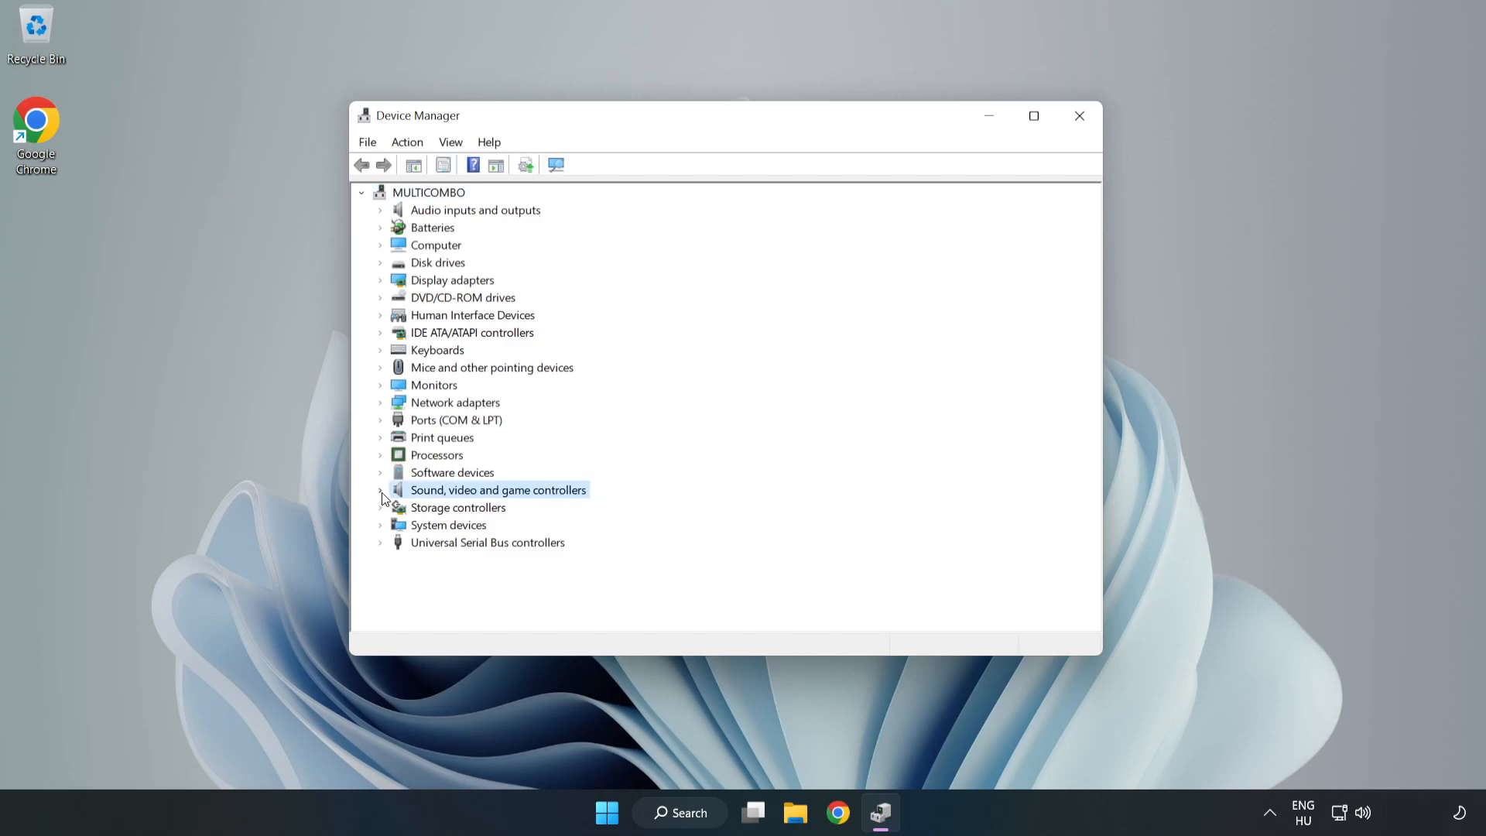
click(380, 491)
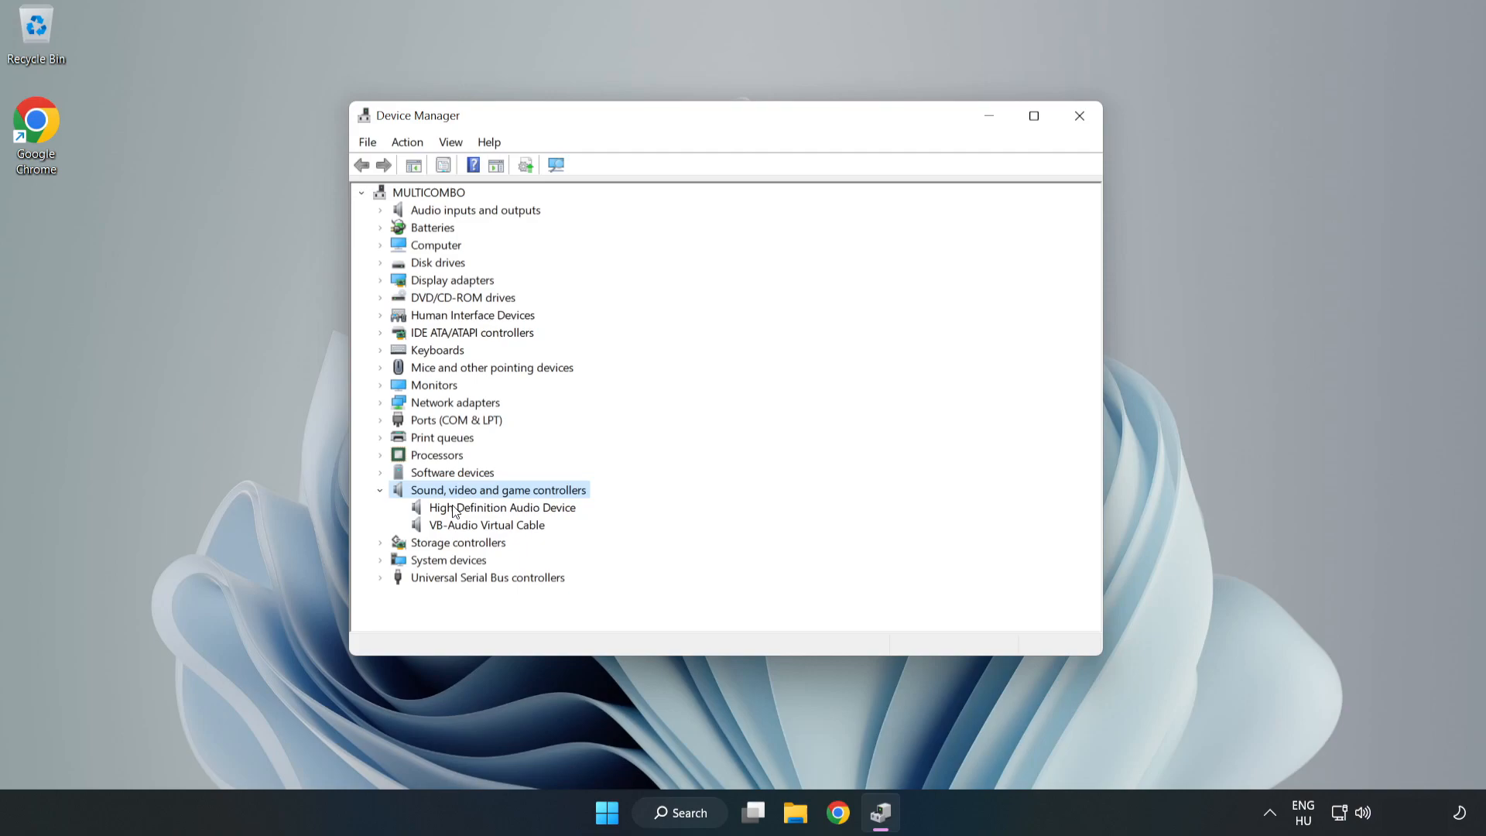
click(502, 508)
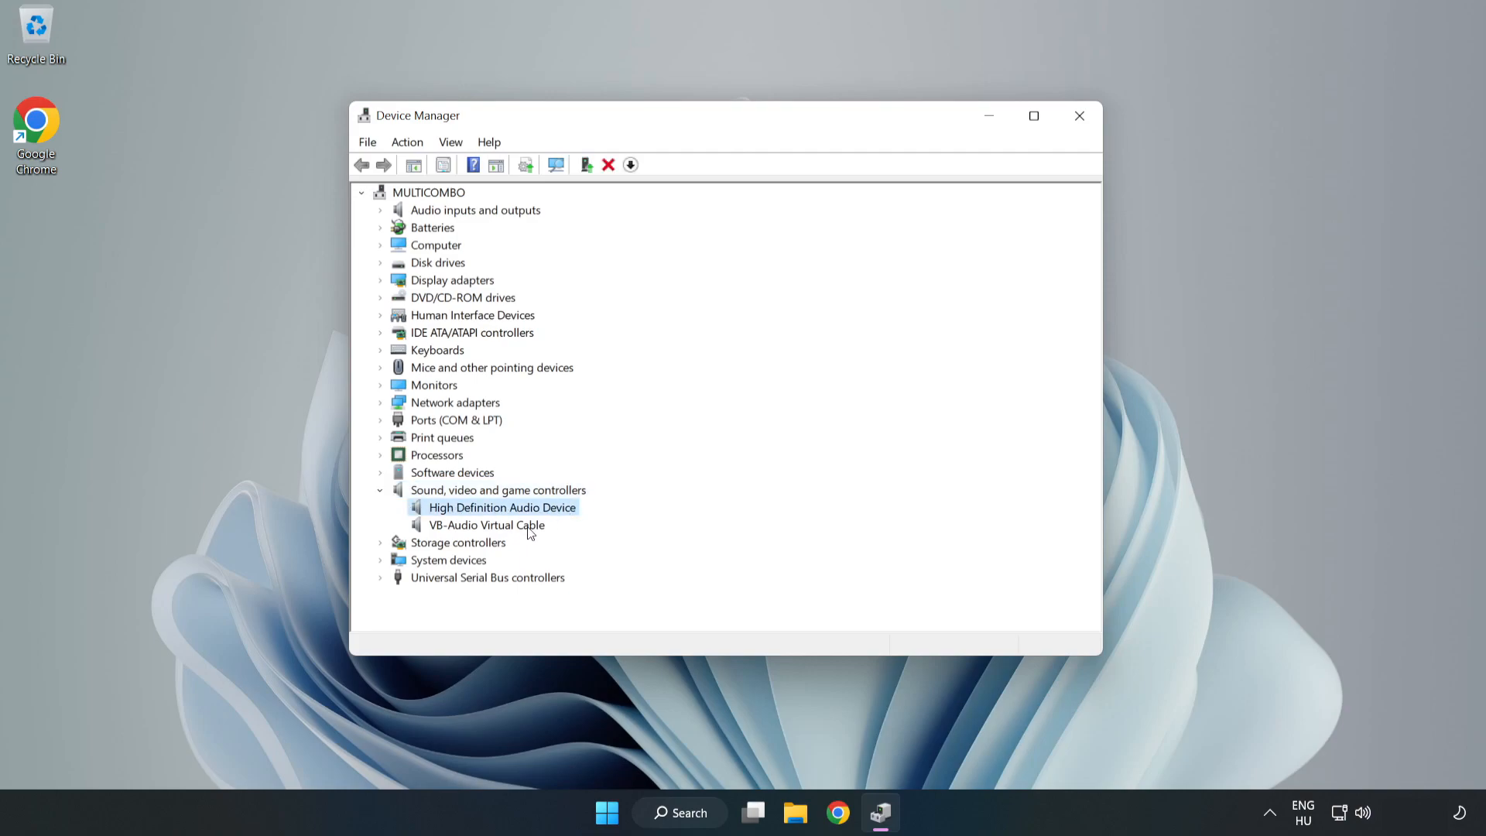
right_click(502, 508)
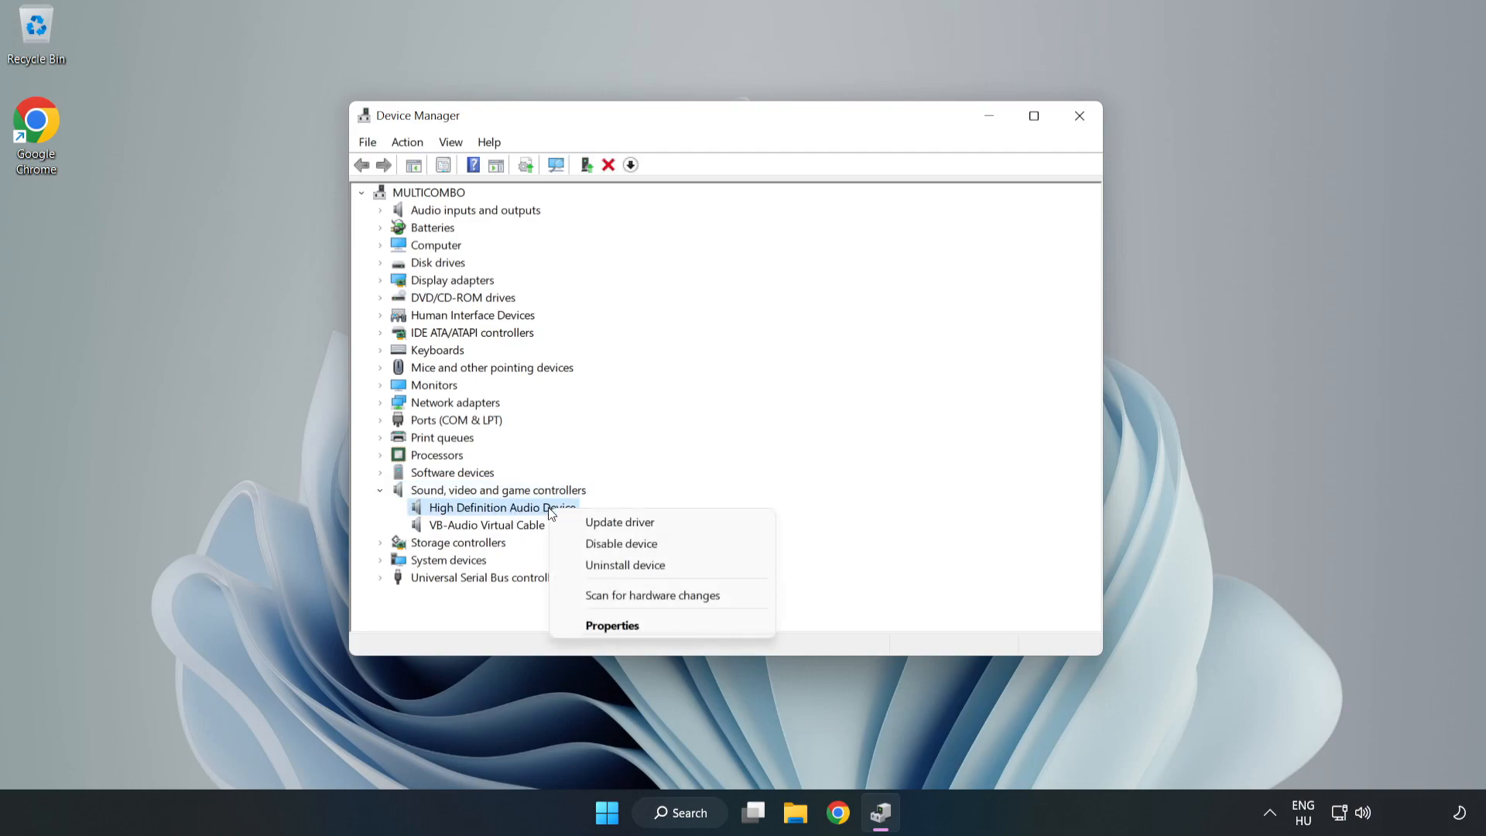
mouse_move(620, 522)
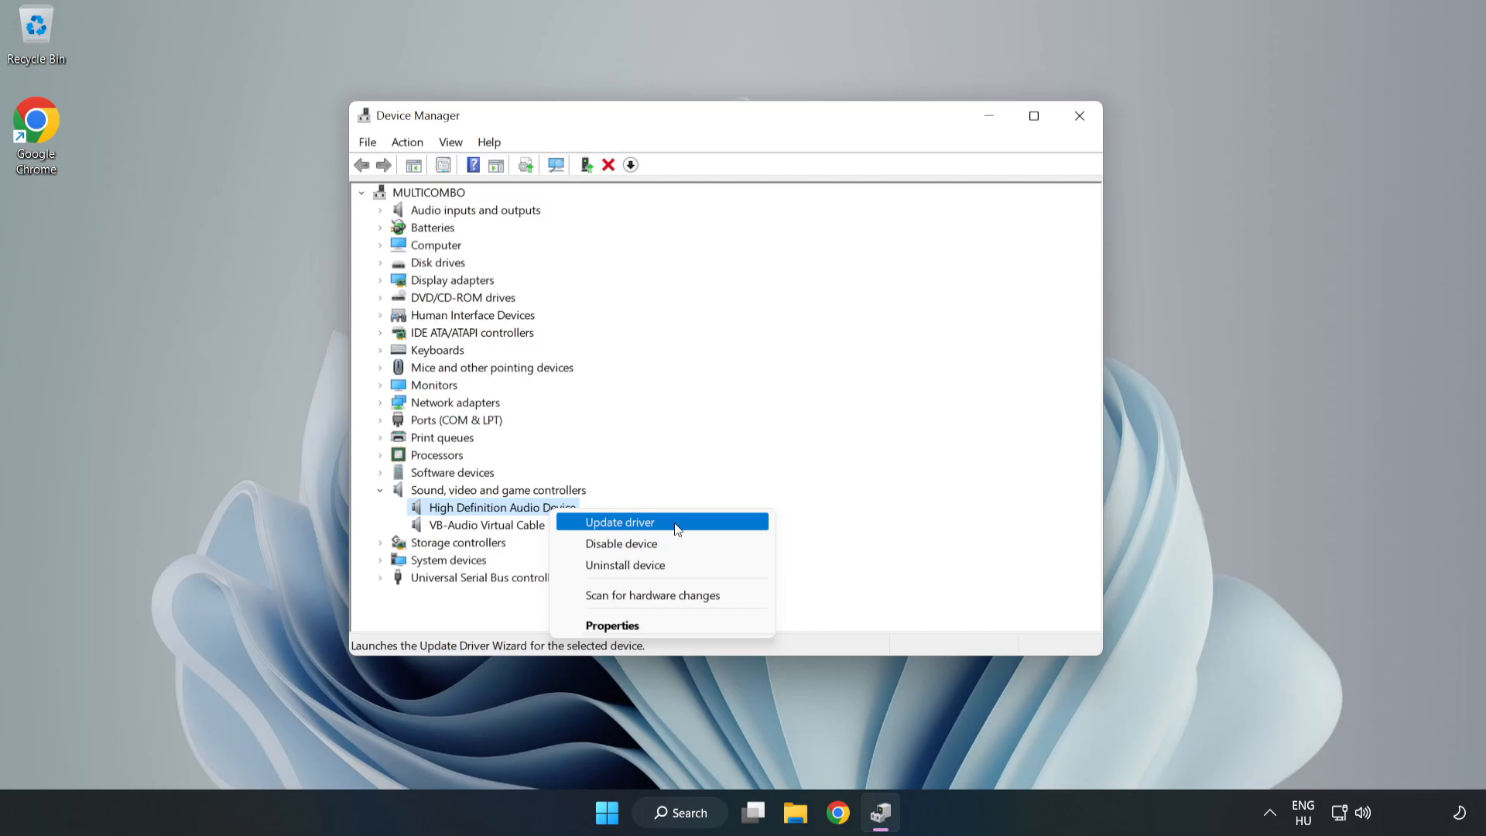
click(619, 521)
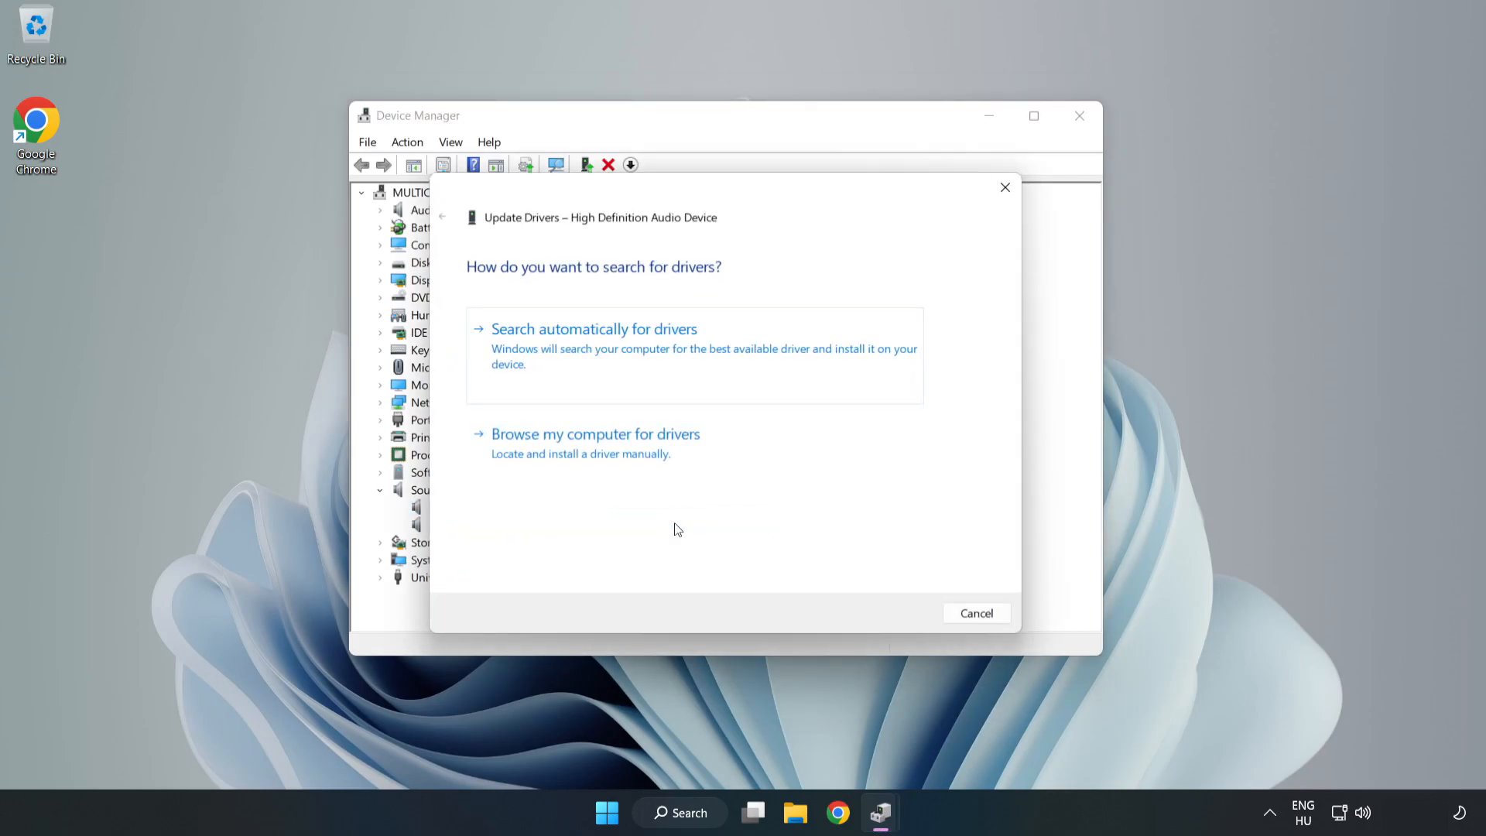
mouse_move(533, 348)
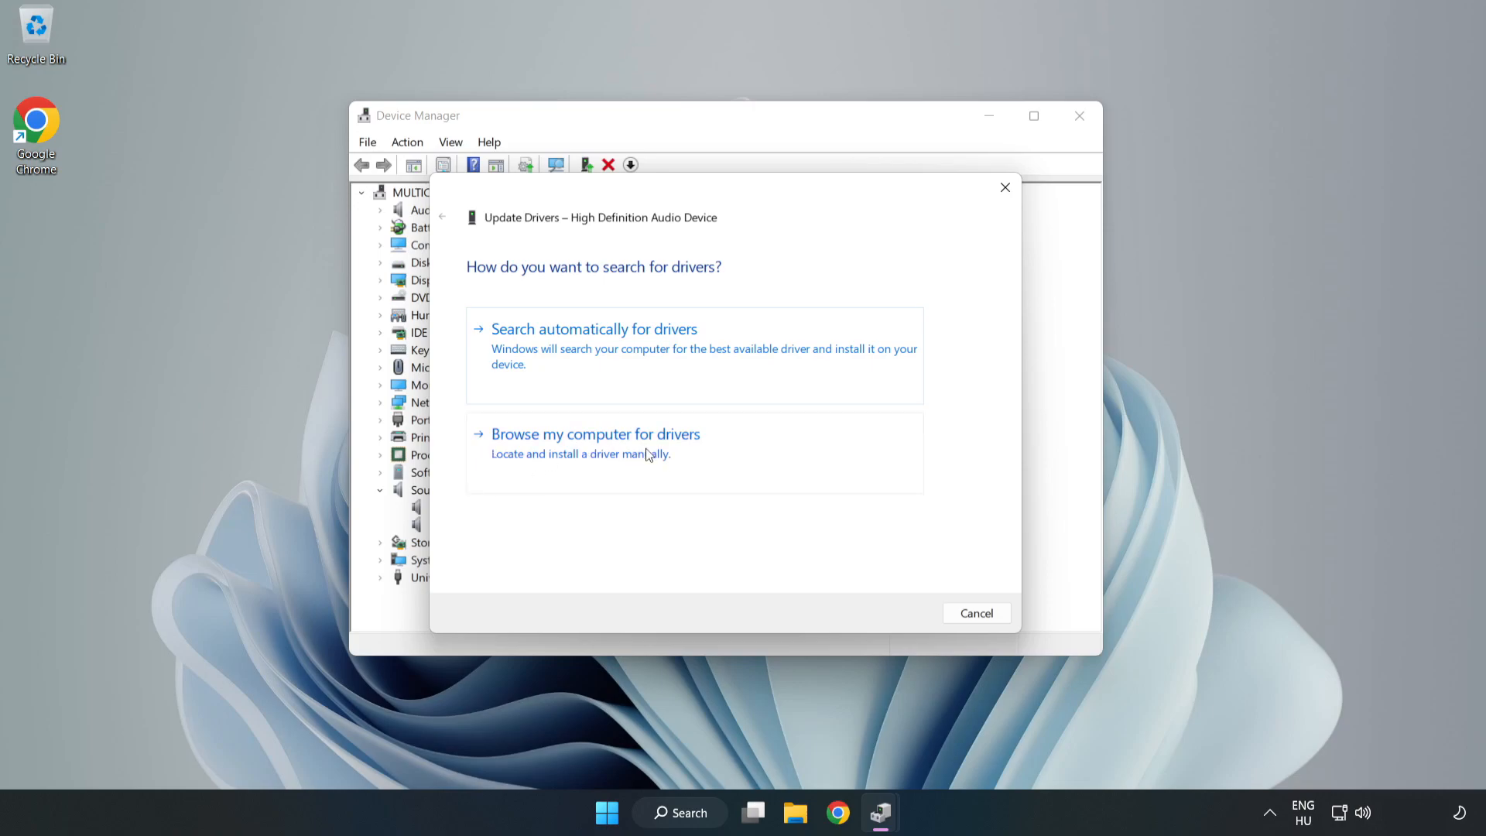
Reinstall the High Definition Audio Device driver from the compatible-driver list, accepting the warning, and close the wizard.
click(595, 434)
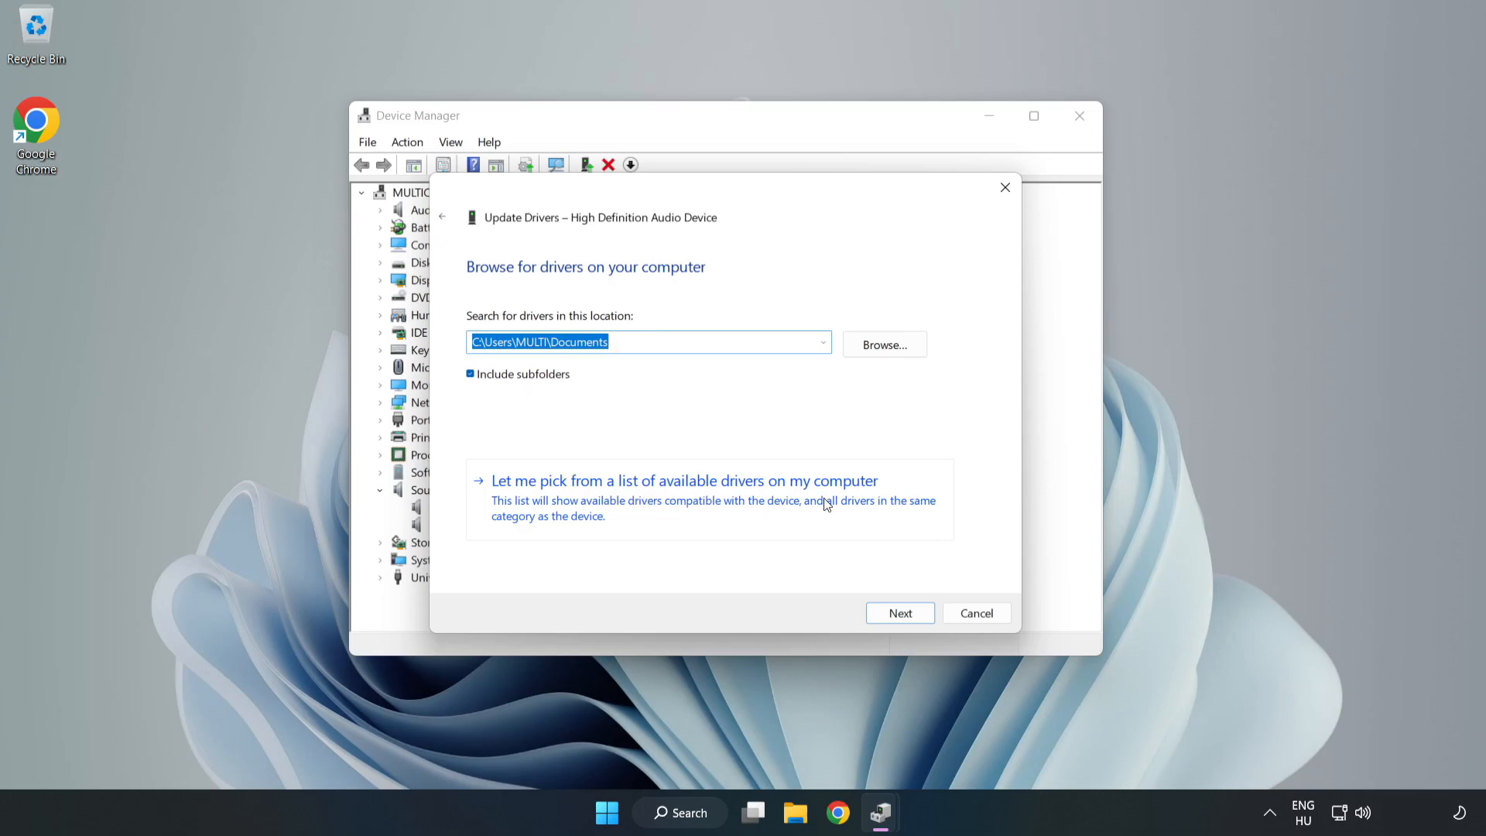
mouse_move(774, 510)
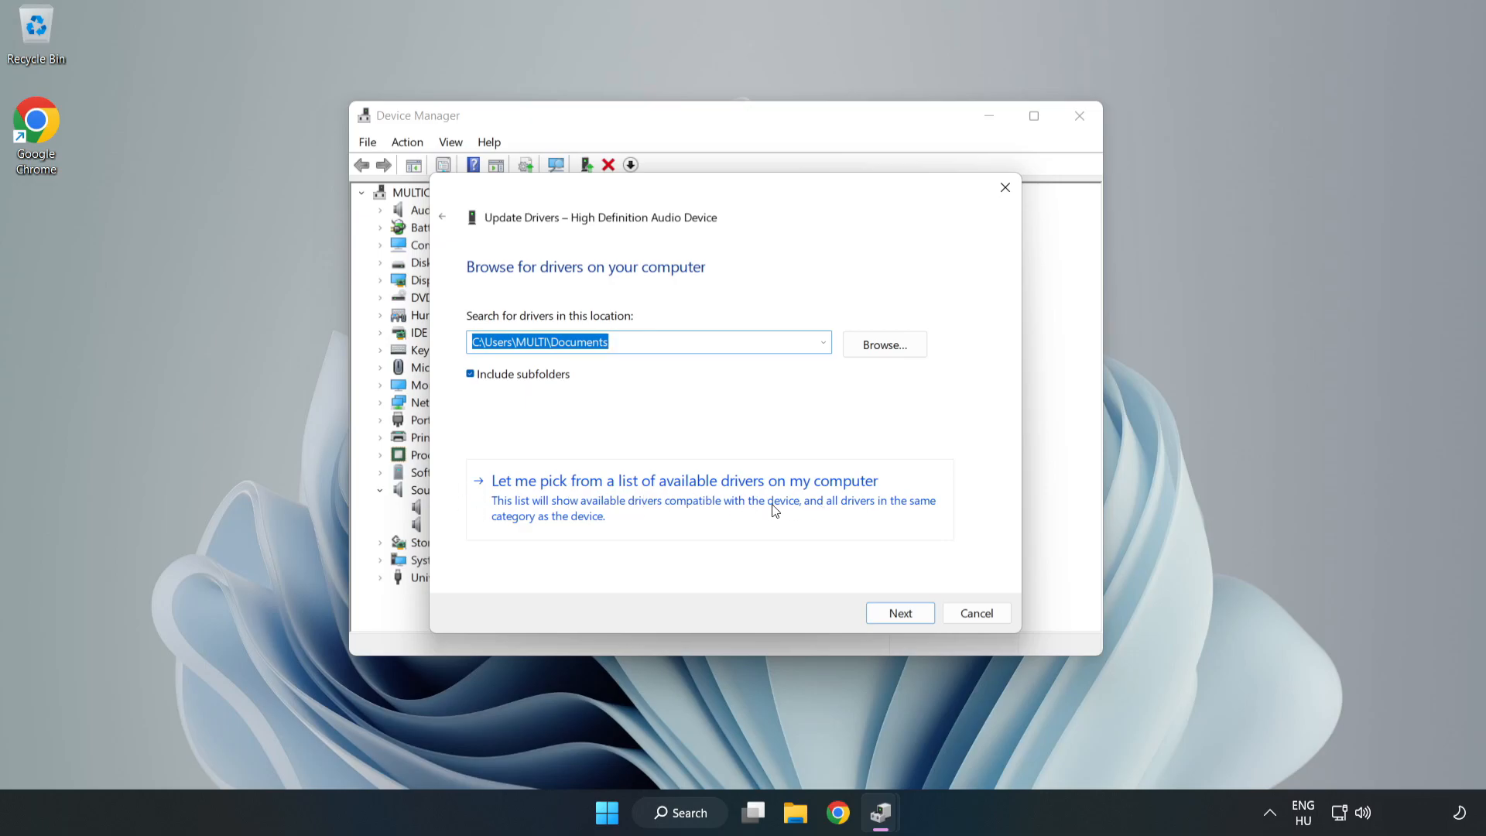
click(683, 480)
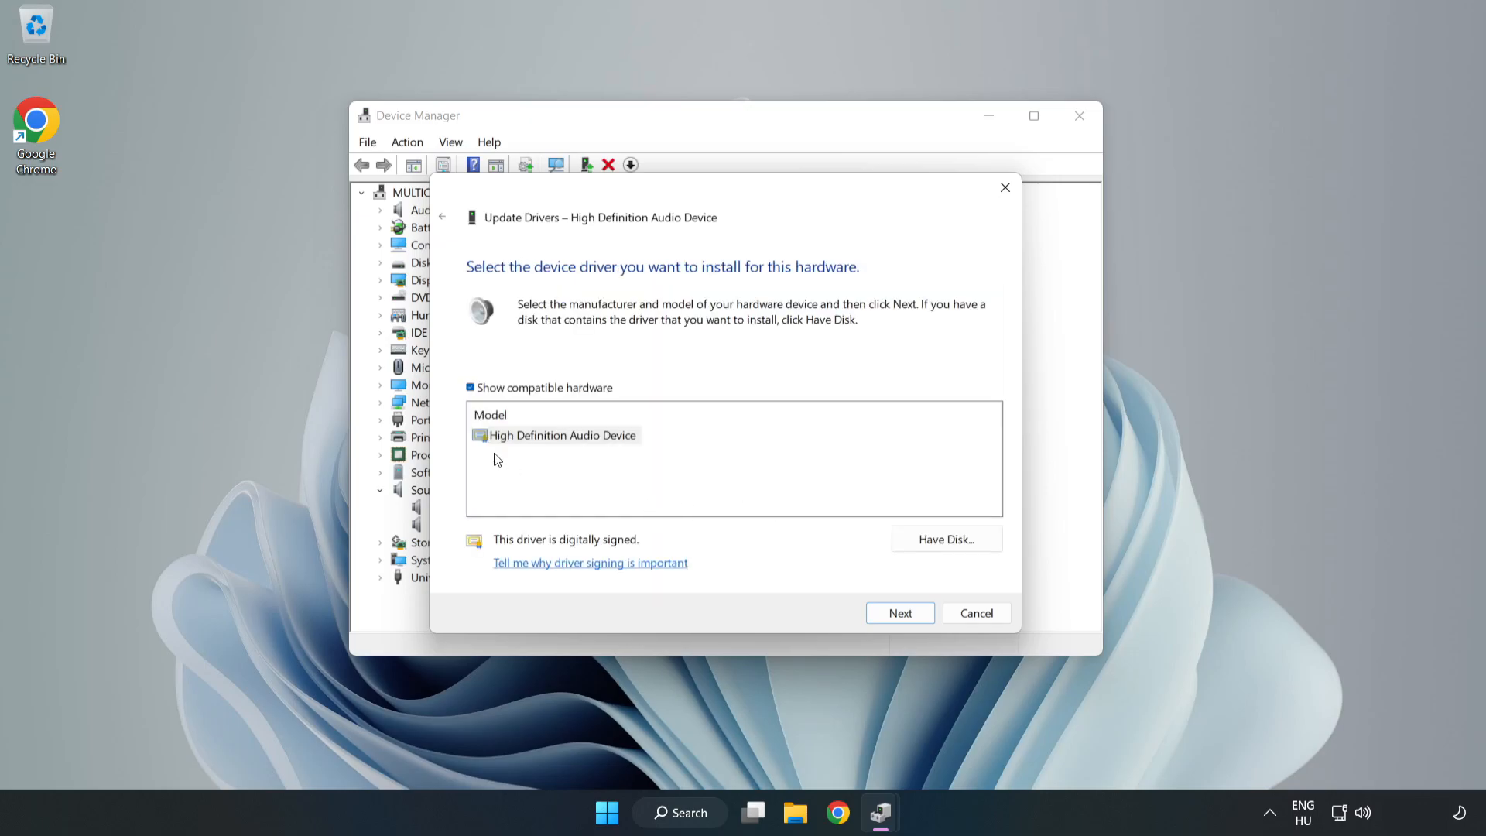
click(561, 435)
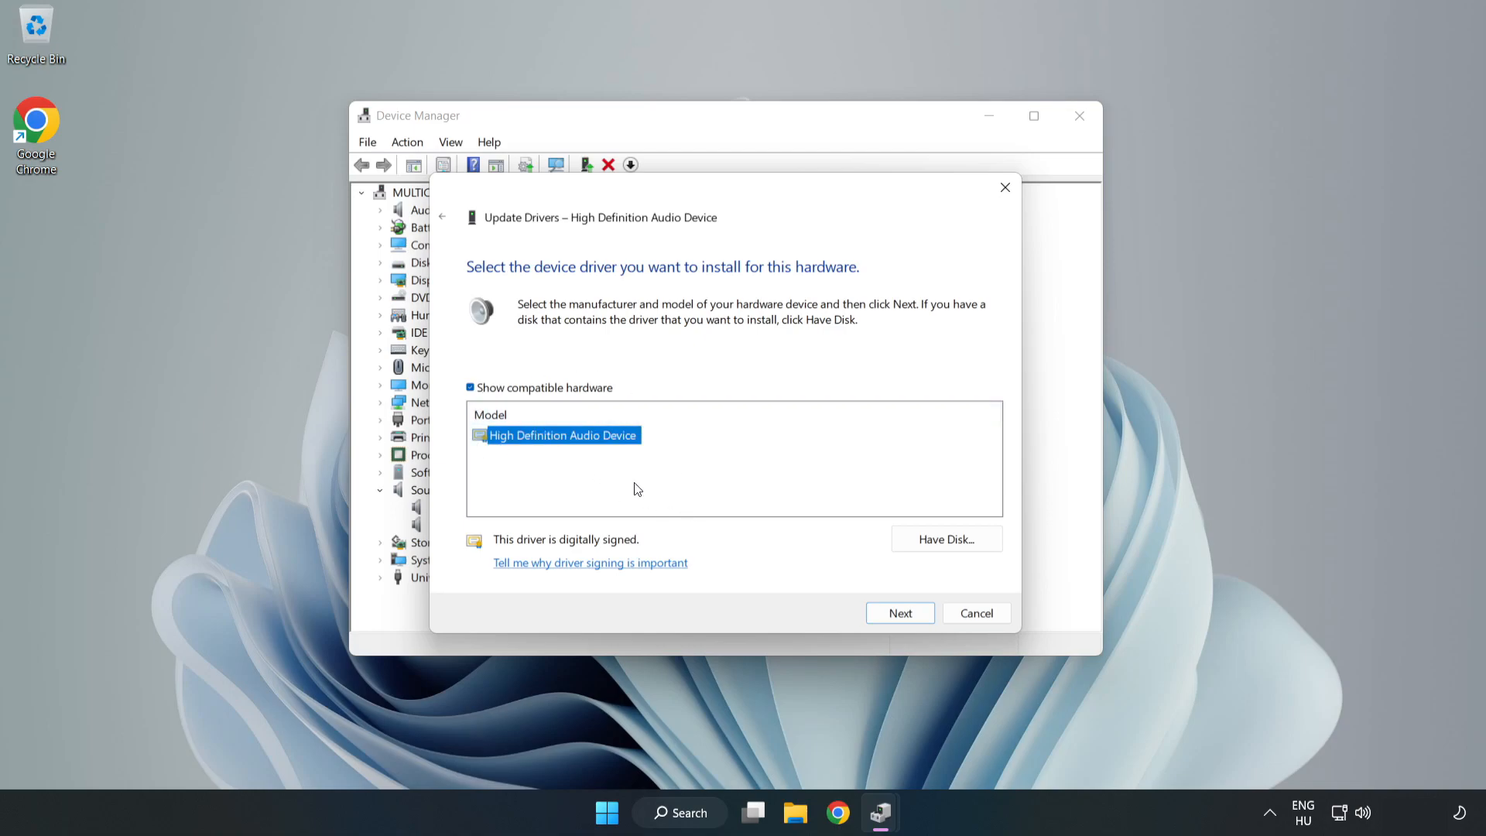
click(898, 613)
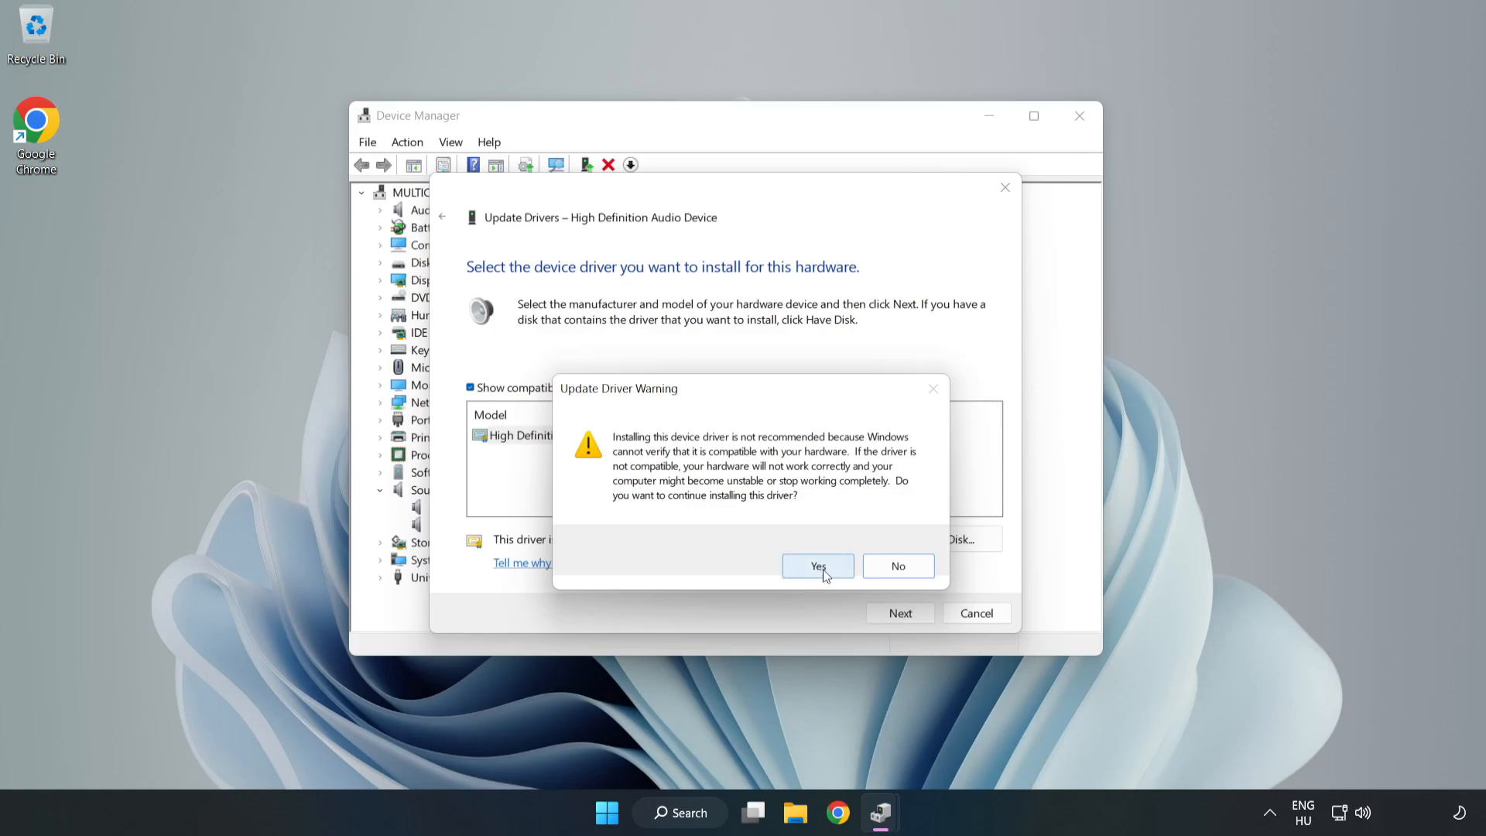
click(817, 567)
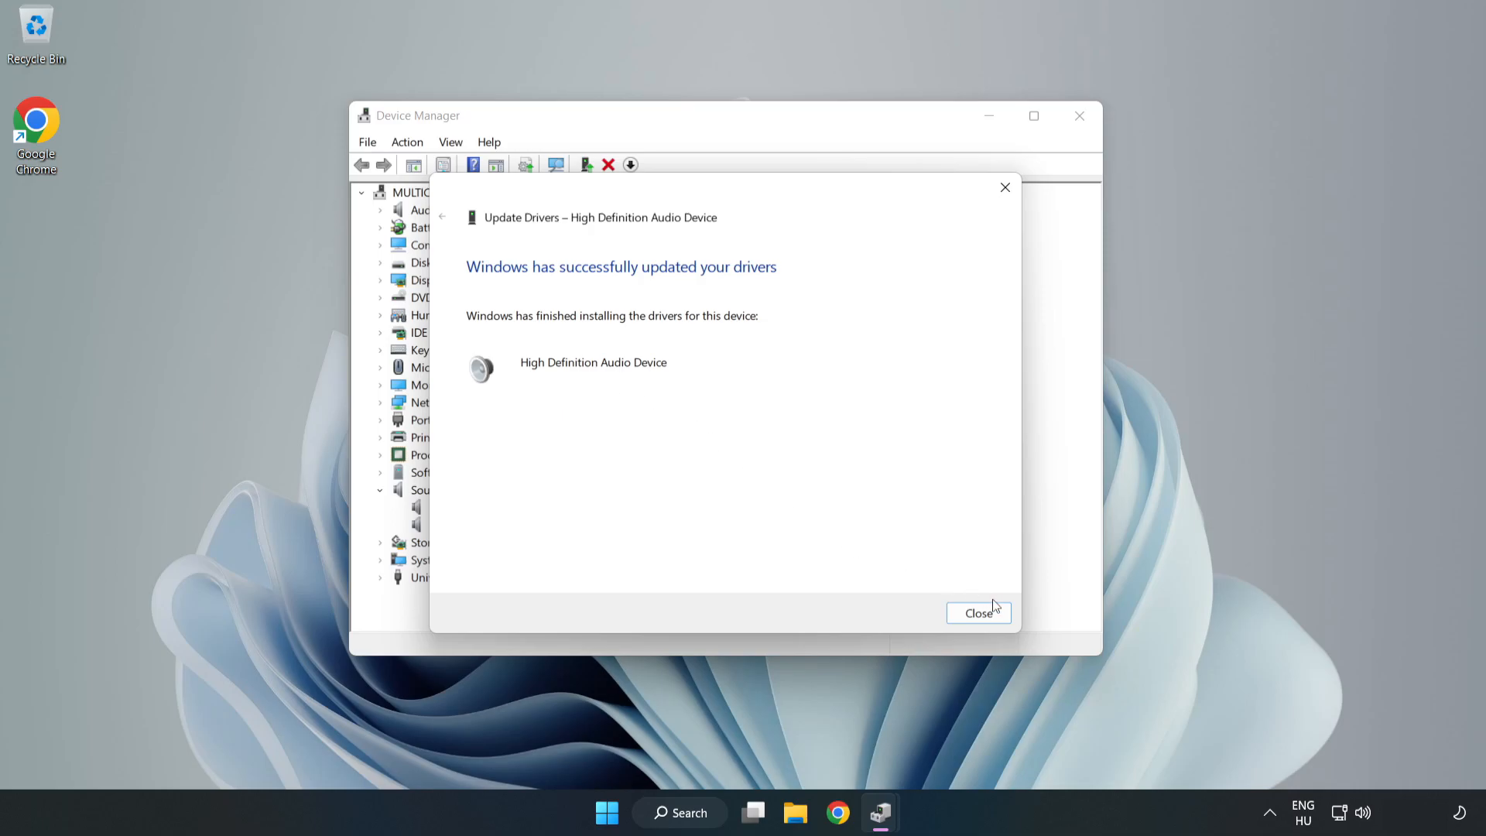
click(978, 613)
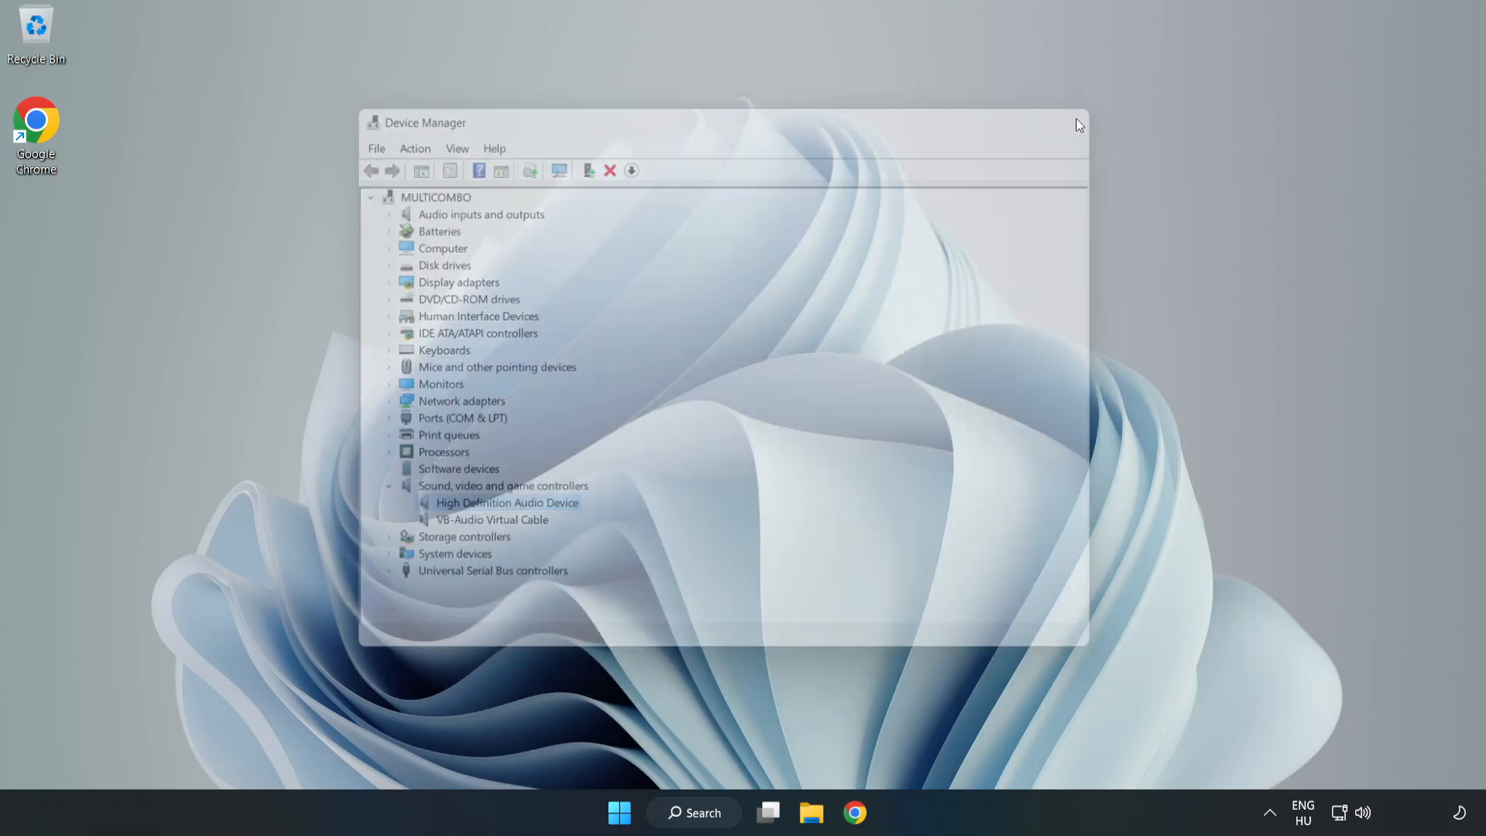
Launch the Playing Audio troubleshooter from the system-tray speaker icon's Troubleshoot sound problems option.
click(619, 813)
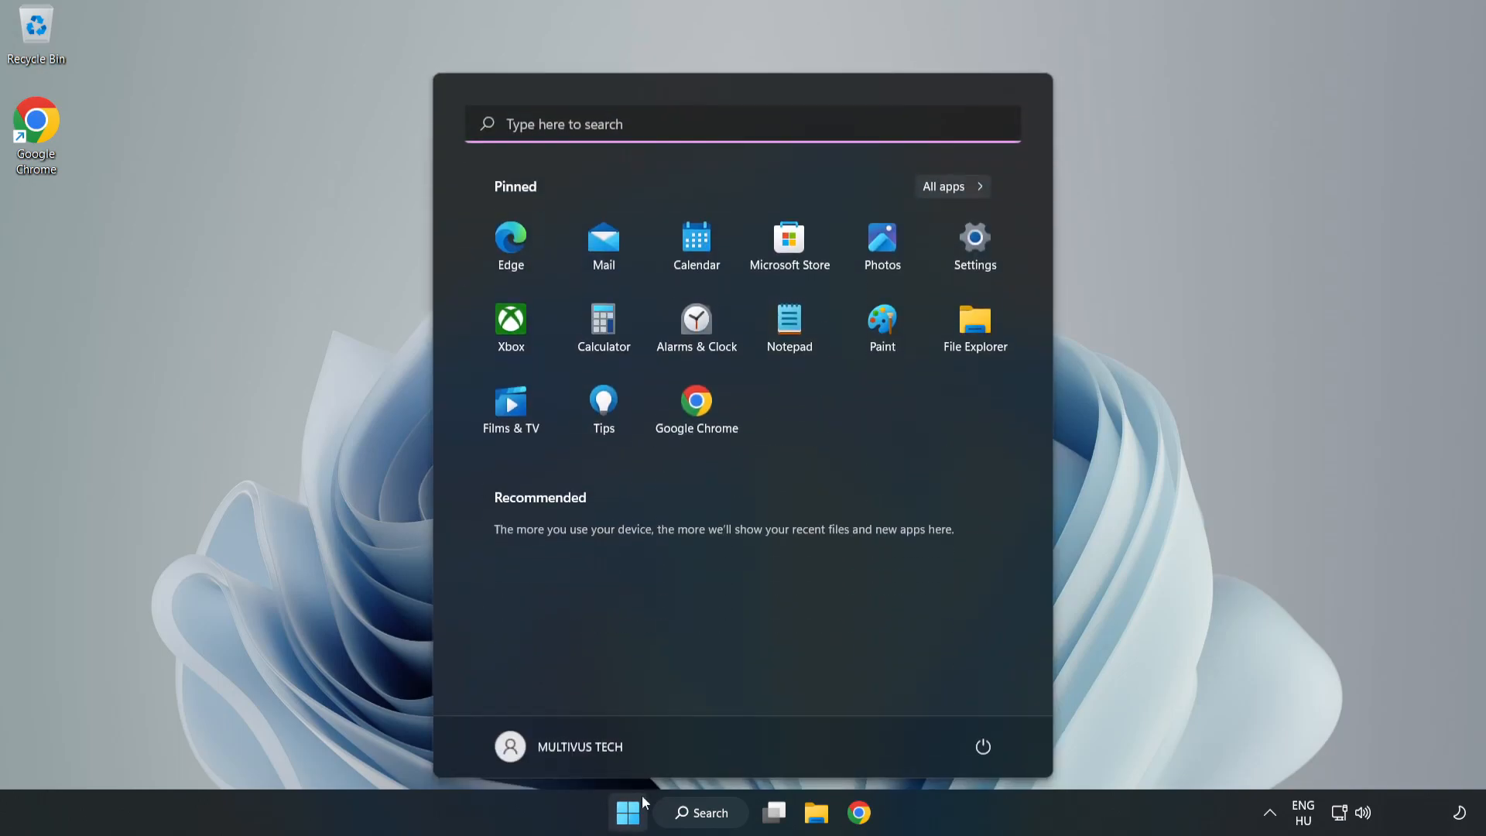
click(983, 747)
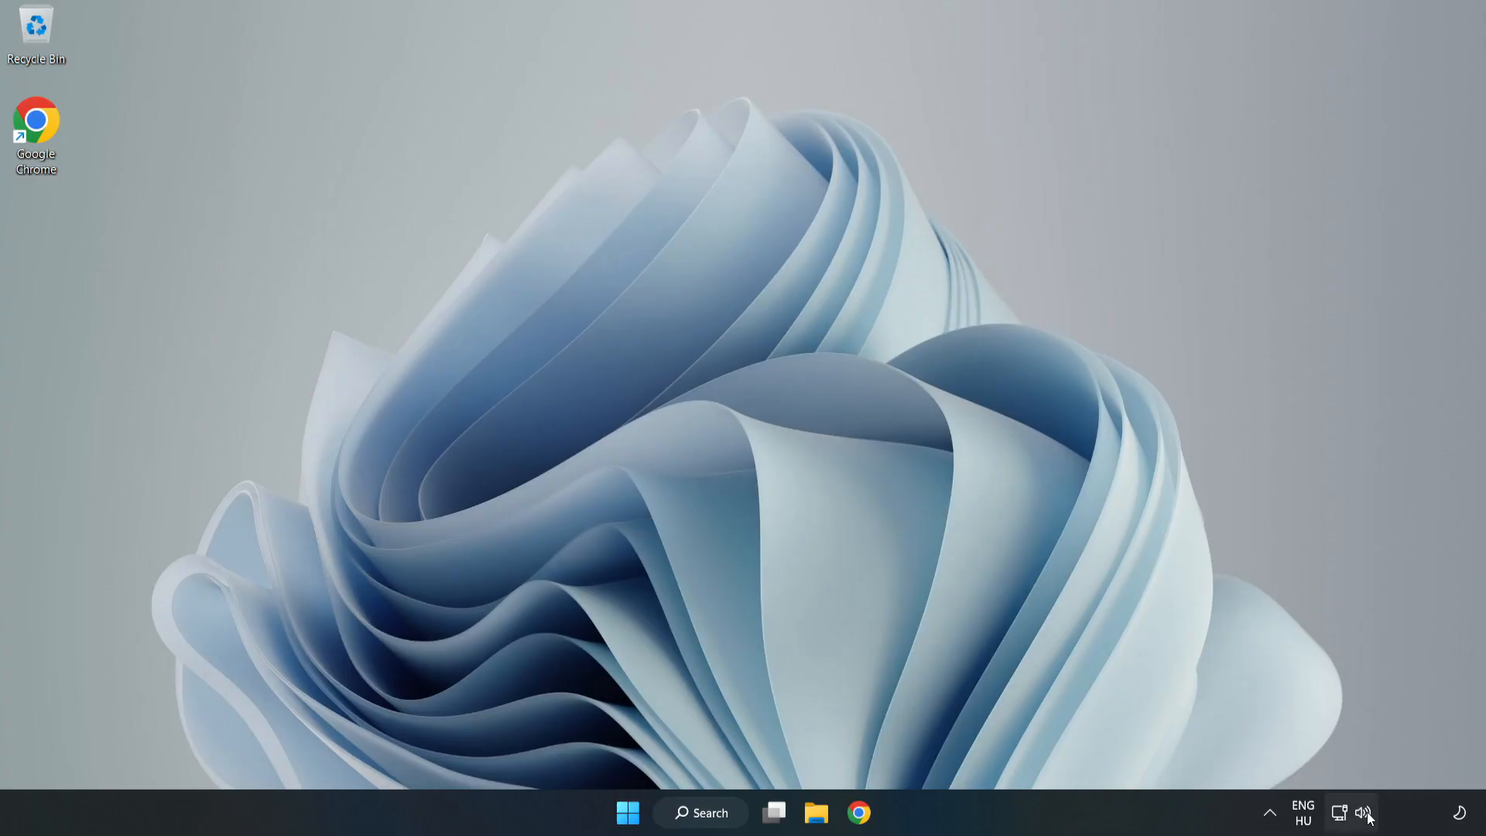
right_click(1362, 813)
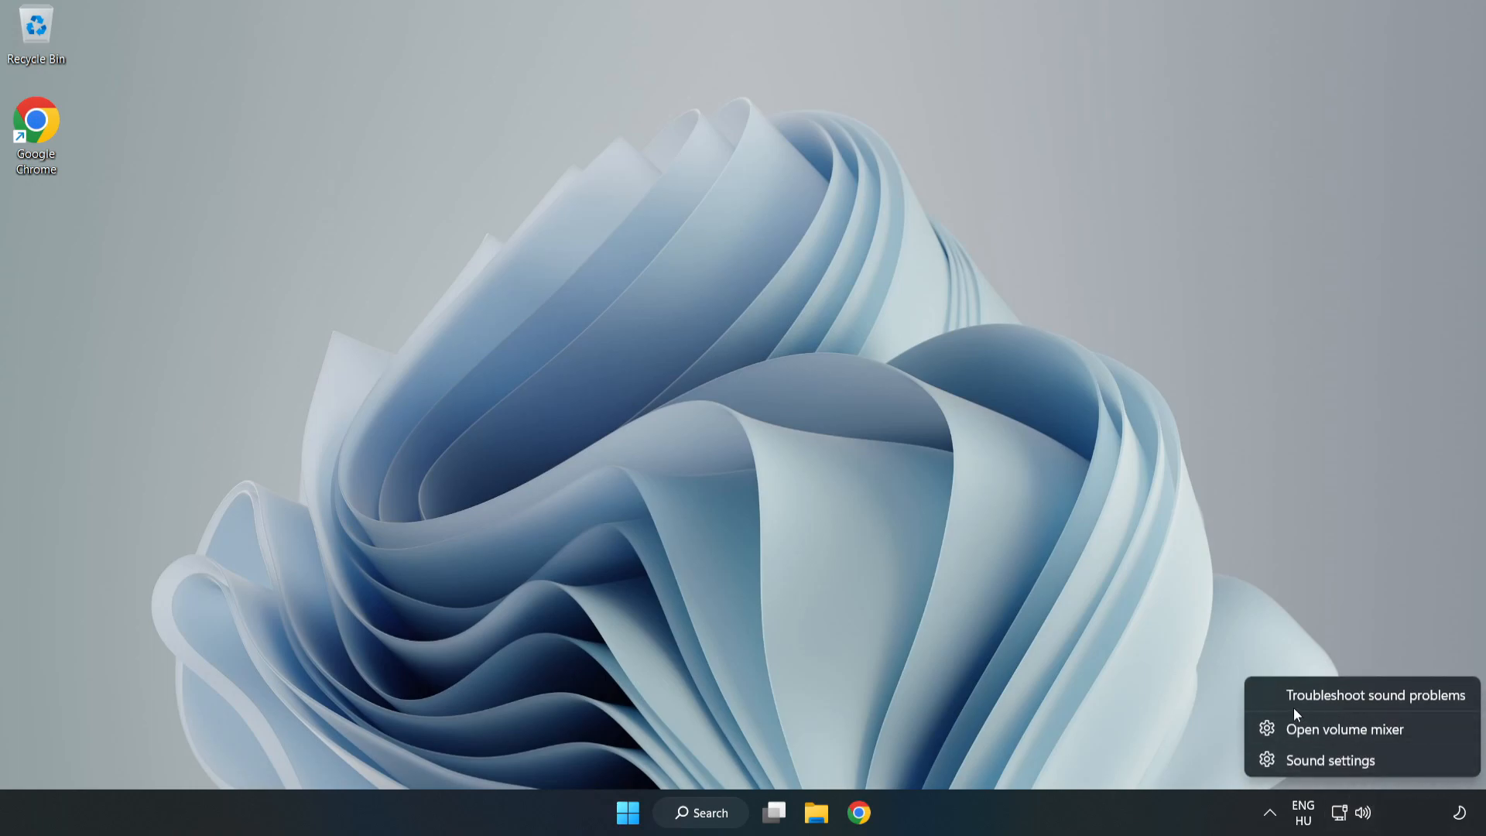
click(1375, 695)
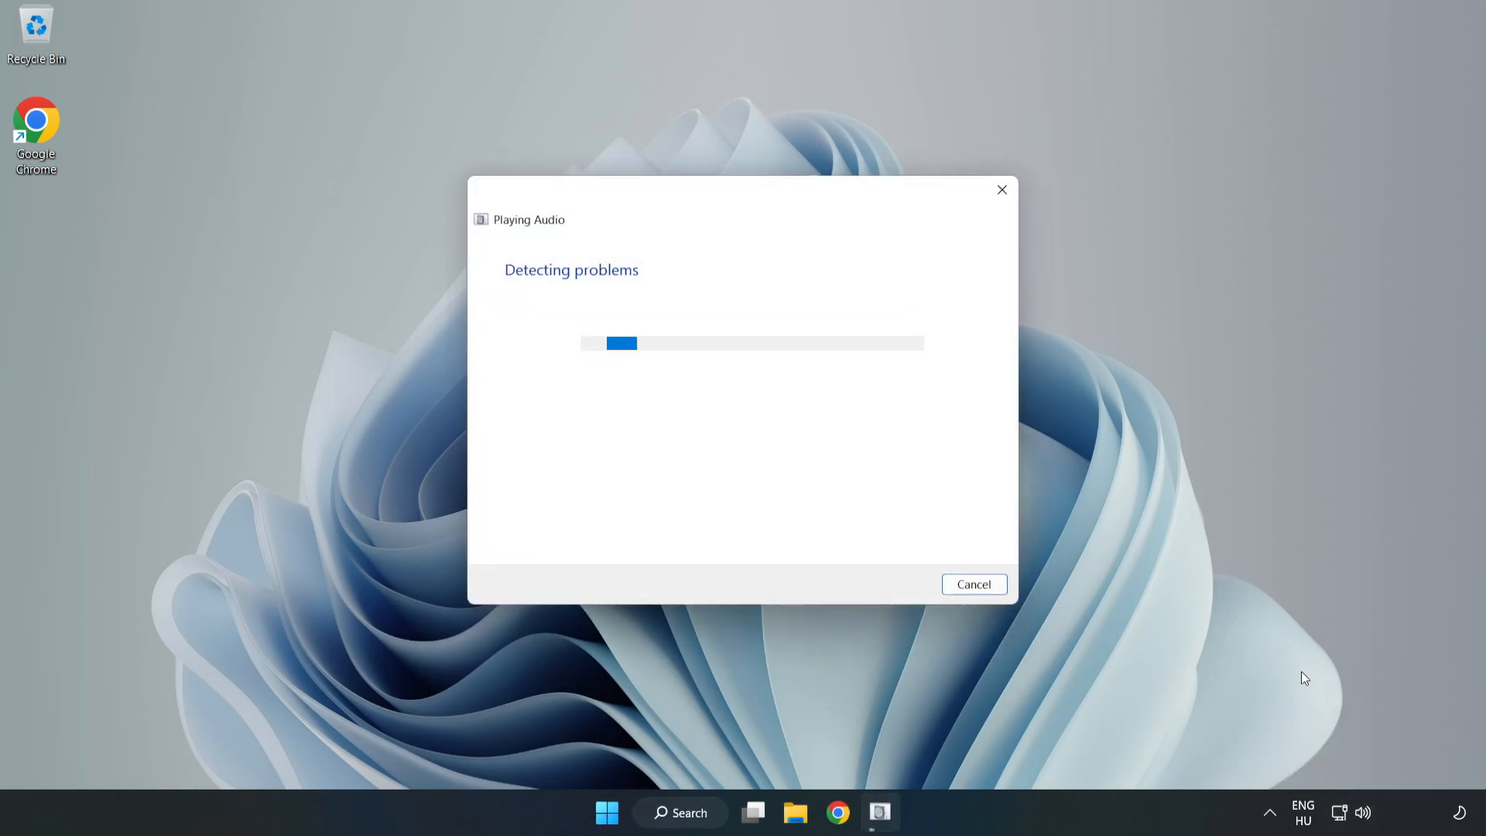